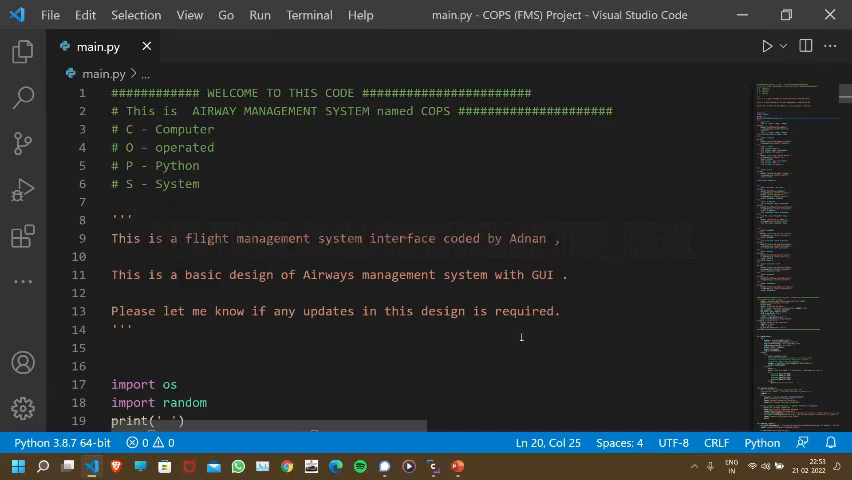
Skim main.py and run it with Run Python File to launch COPS
scroll(down, 3)
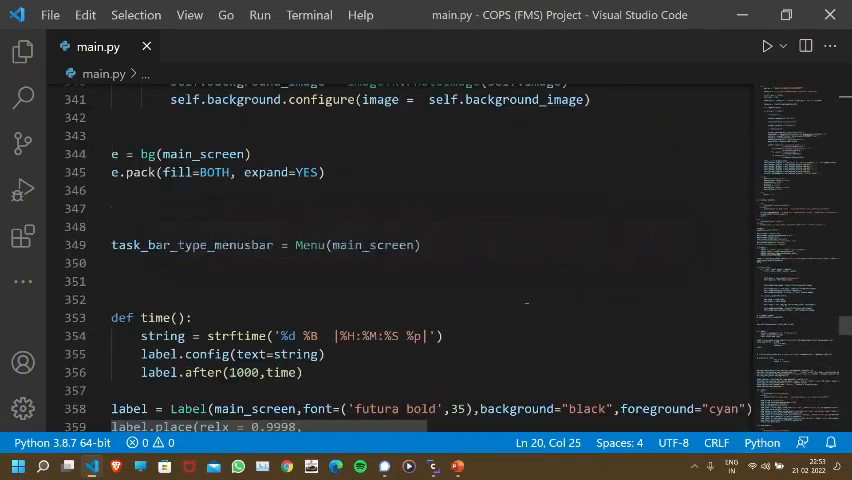
scroll(up, 3)
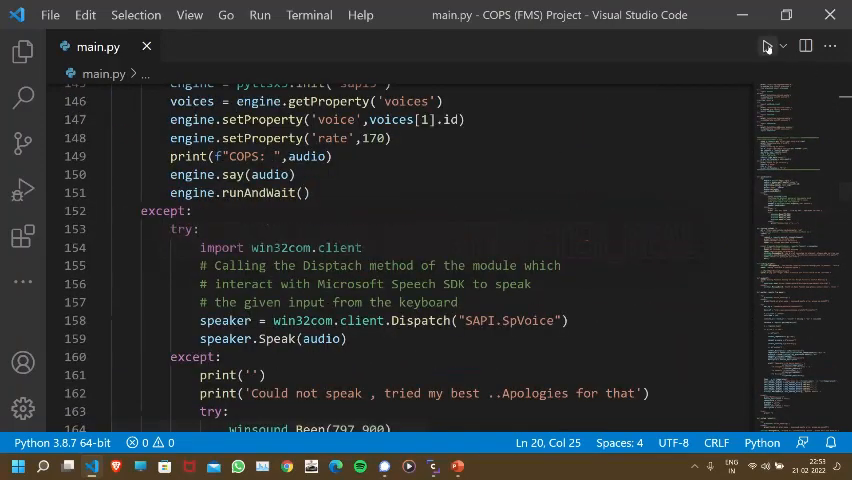
click(767, 46)
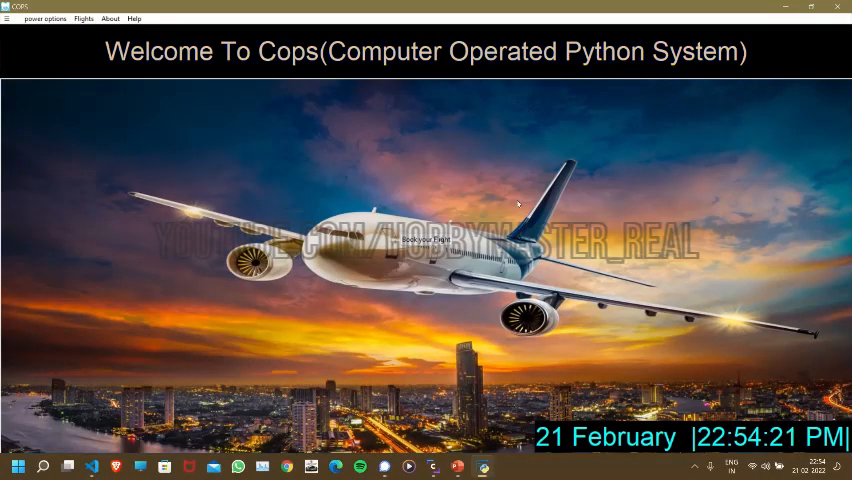
mouse_move(308, 89)
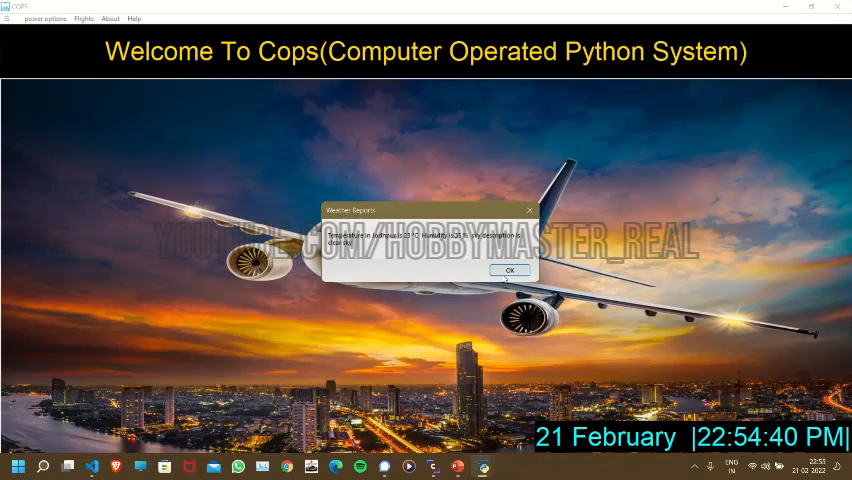
Dismiss the weather report, browse the Flights and About menus, and open Flights > Booking
click(510, 270)
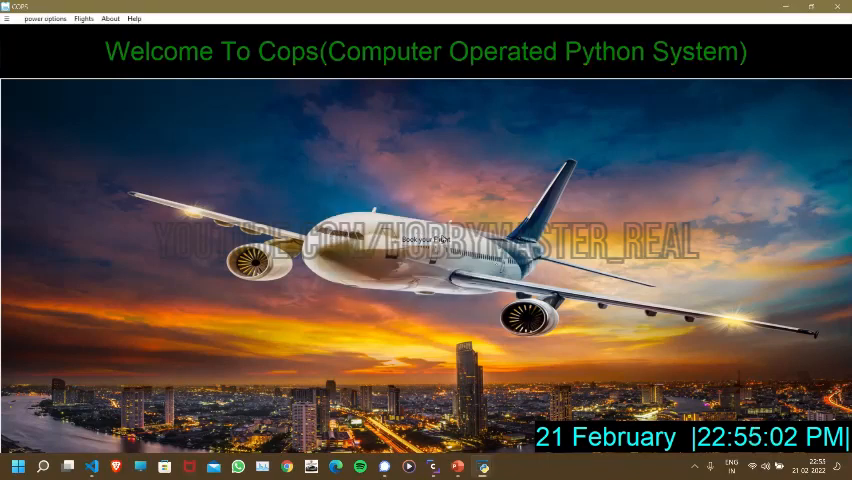
click(83, 18)
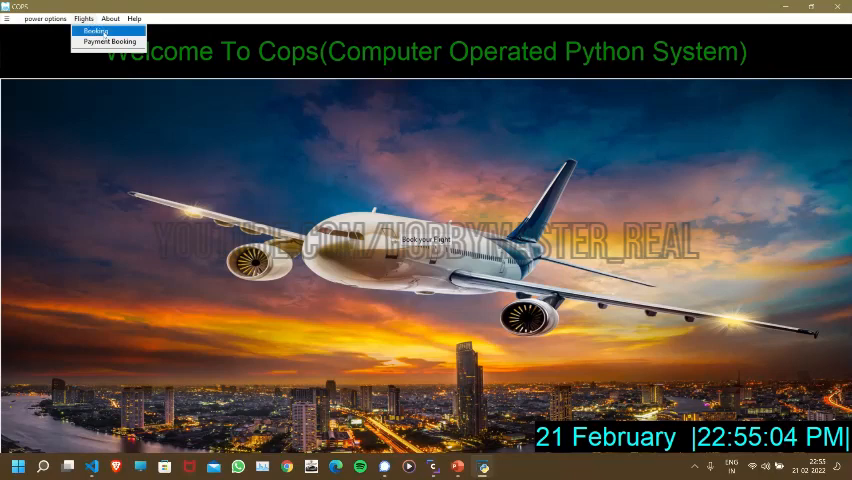
click(109, 18)
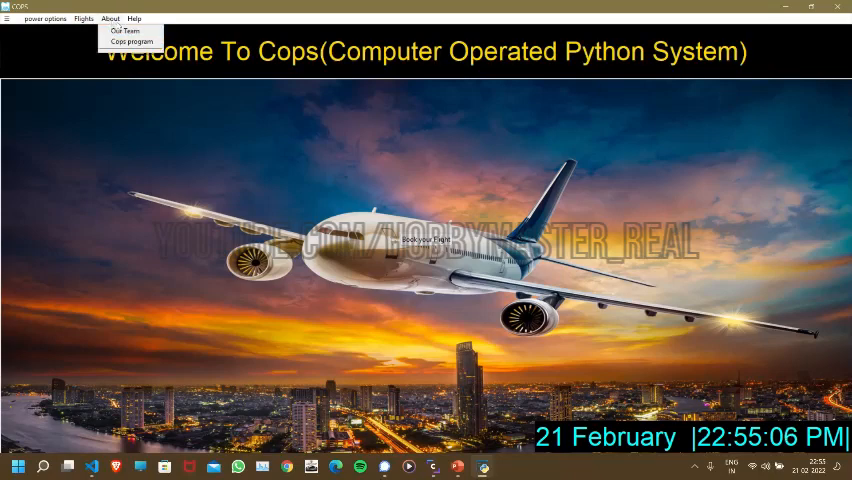
click(82, 18)
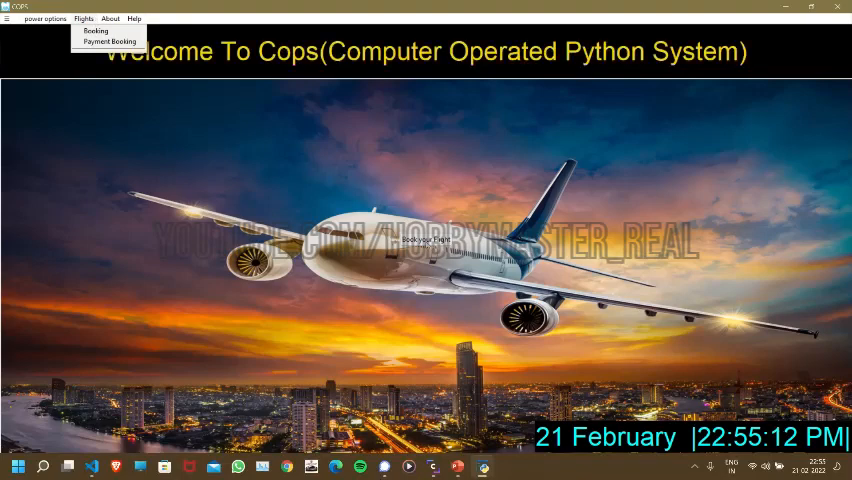
click(96, 31)
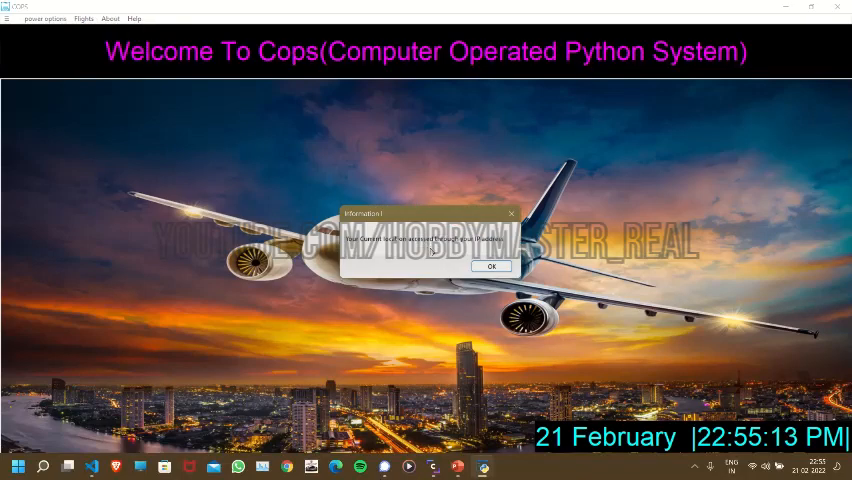
click(491, 266)
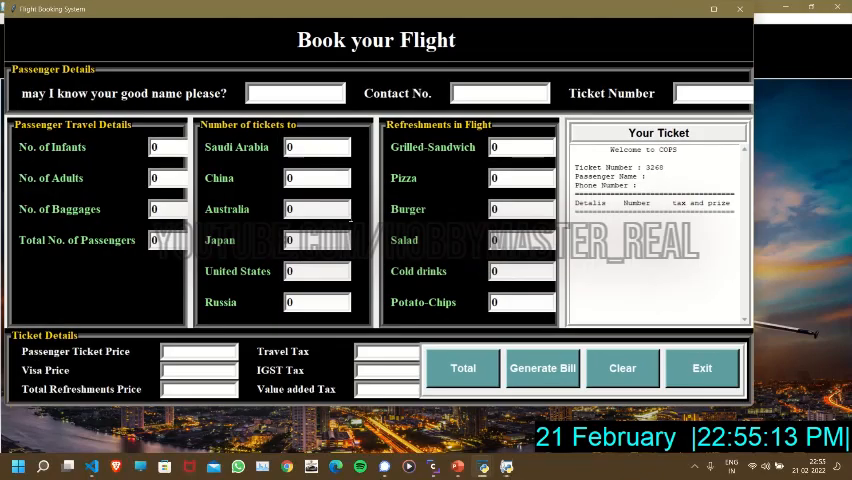
text(T)
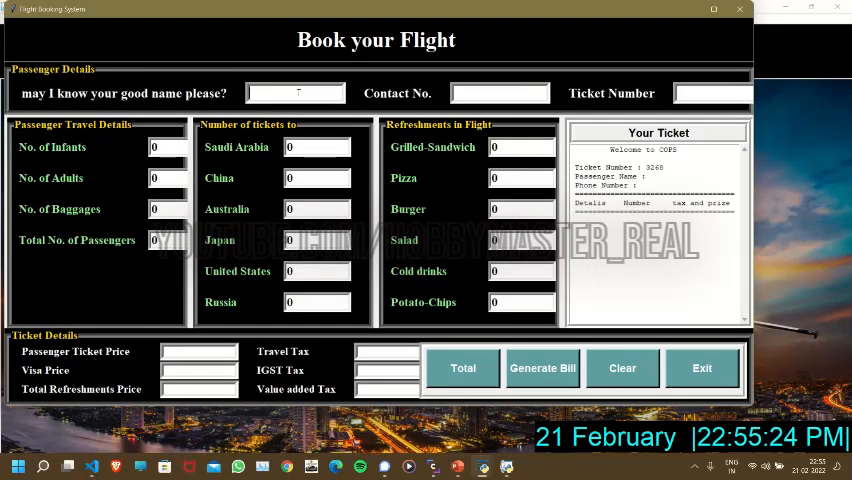
text(Hobby)
click(500, 93)
text(7)
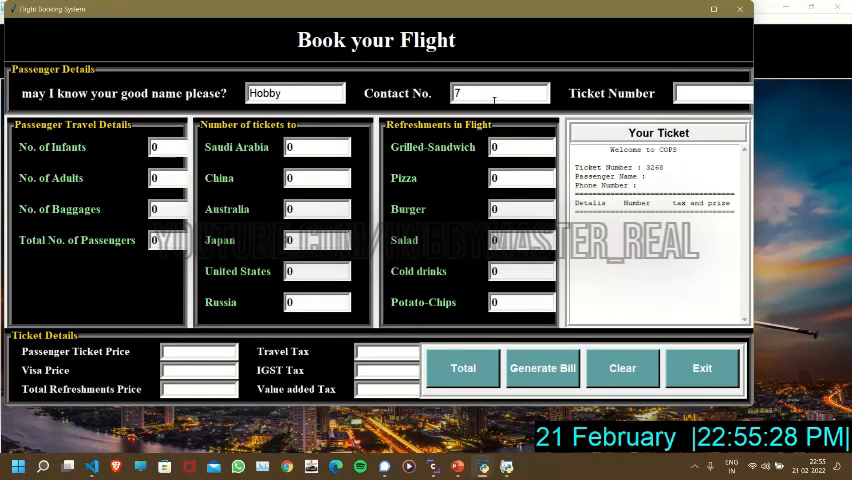
text(59144931)
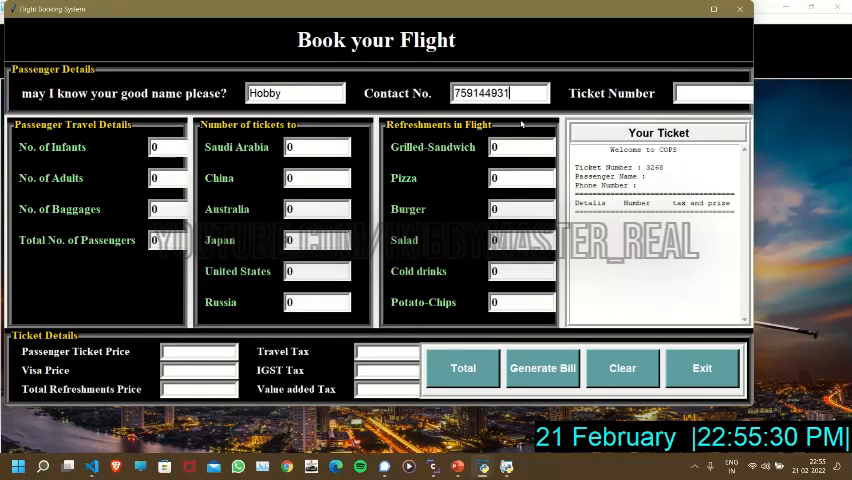
Fill passenger counts, tickets per country and refreshments with 4, 5, 1, 4, 2, 5, 2, 2
click(165, 147)
text(1)
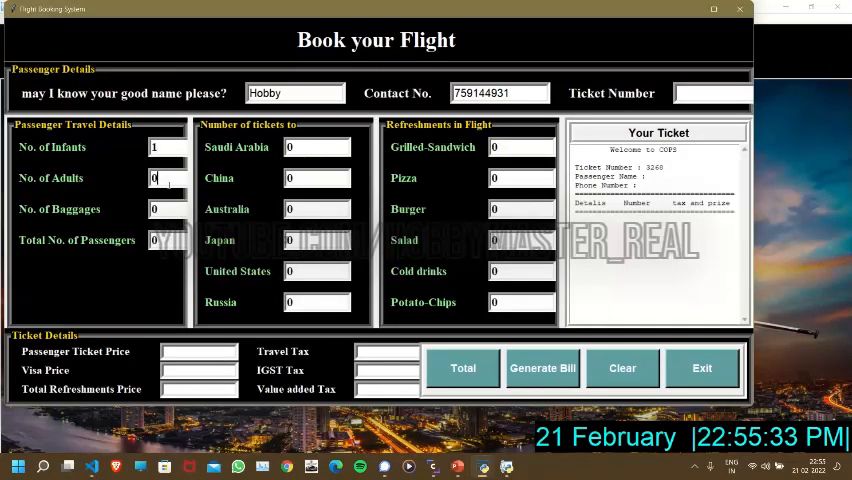
text(4)
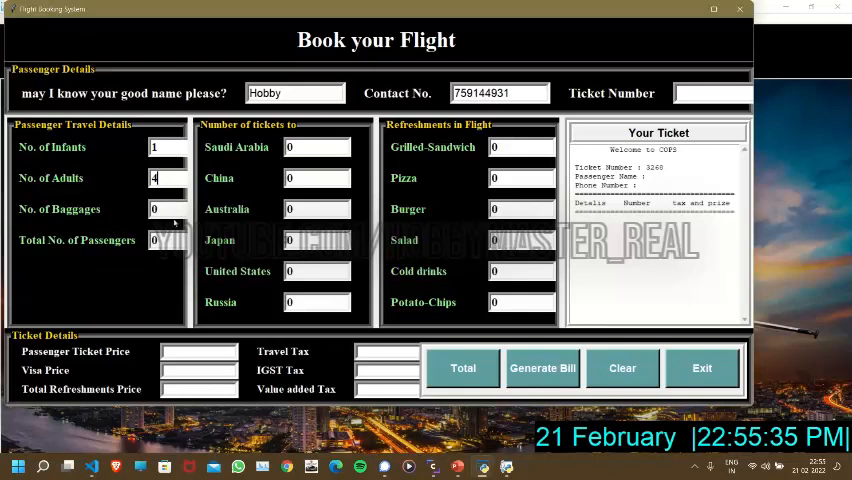
text(5)
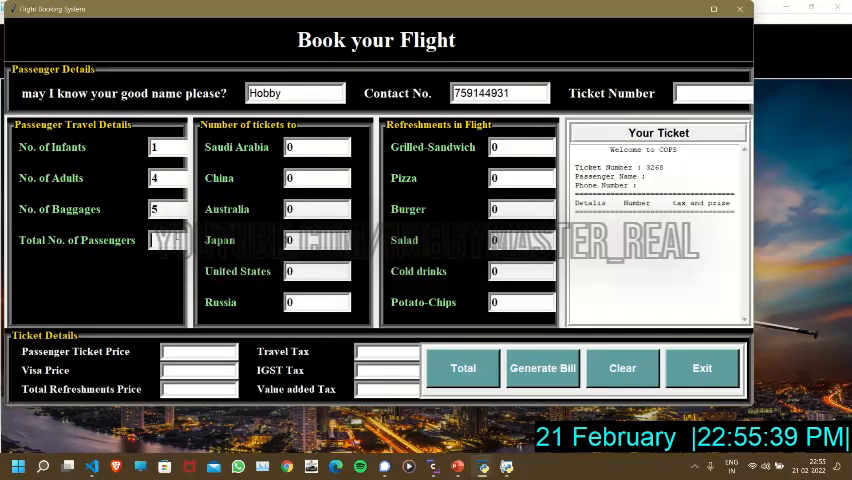
text(1)
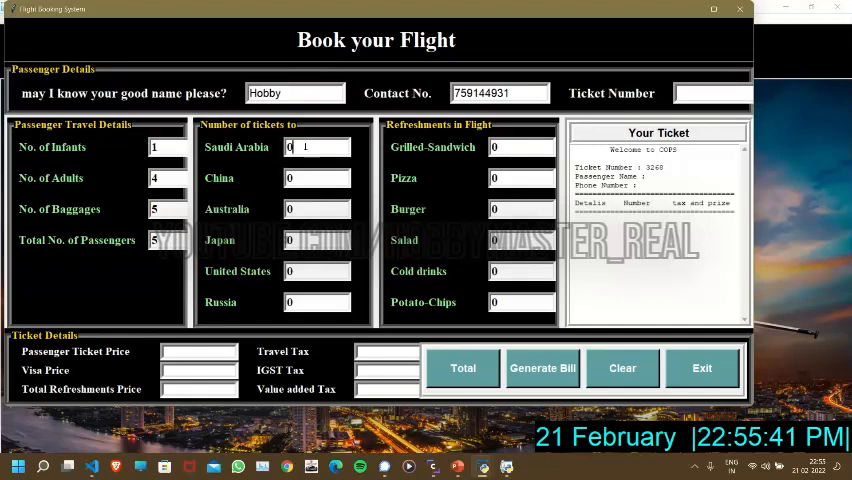
text(4)
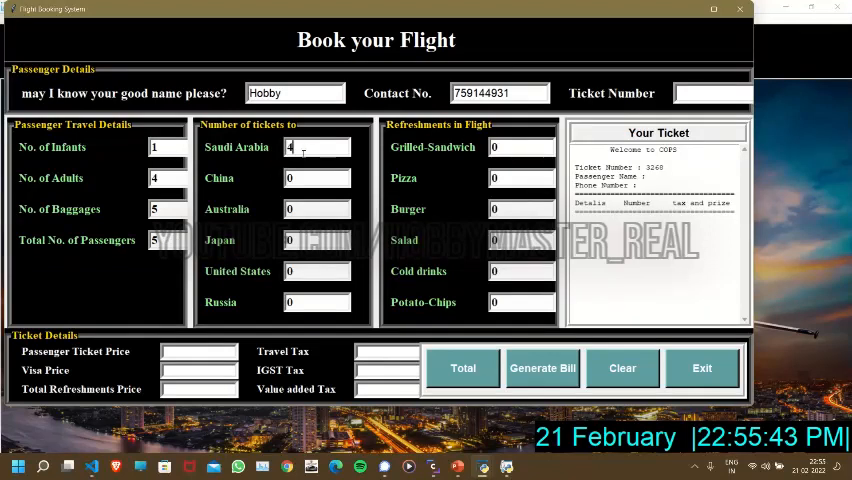
text(2)
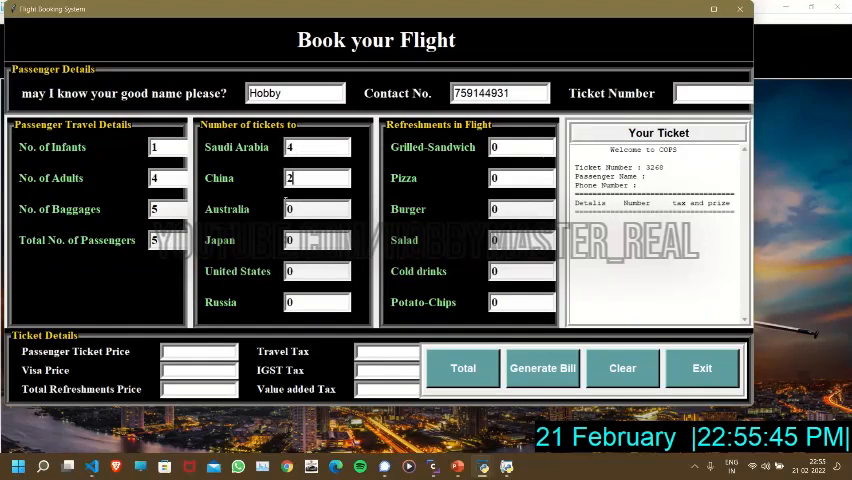
text(5)
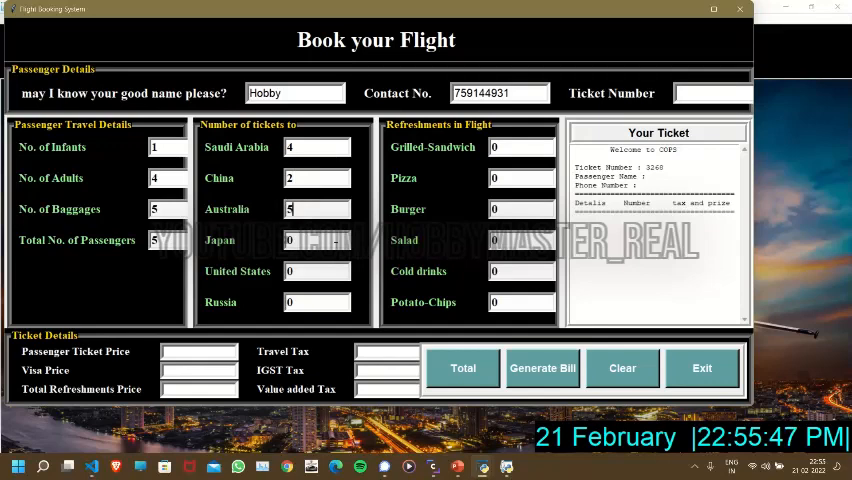
text(2)
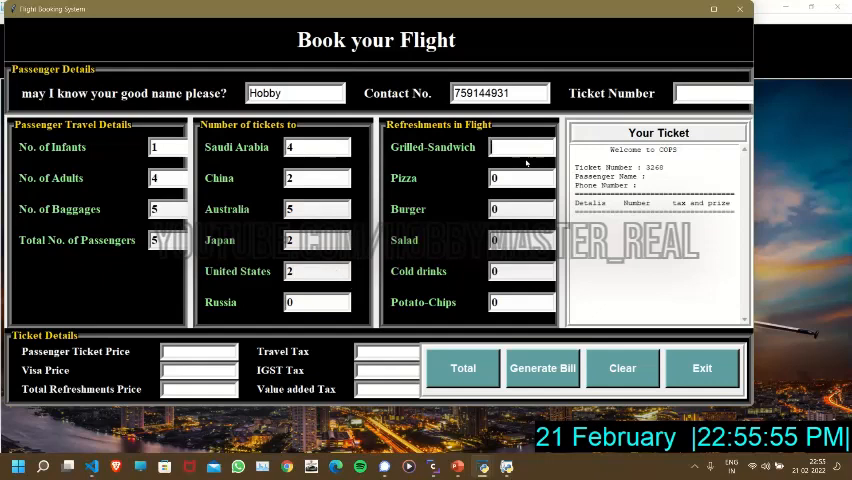
text(2)
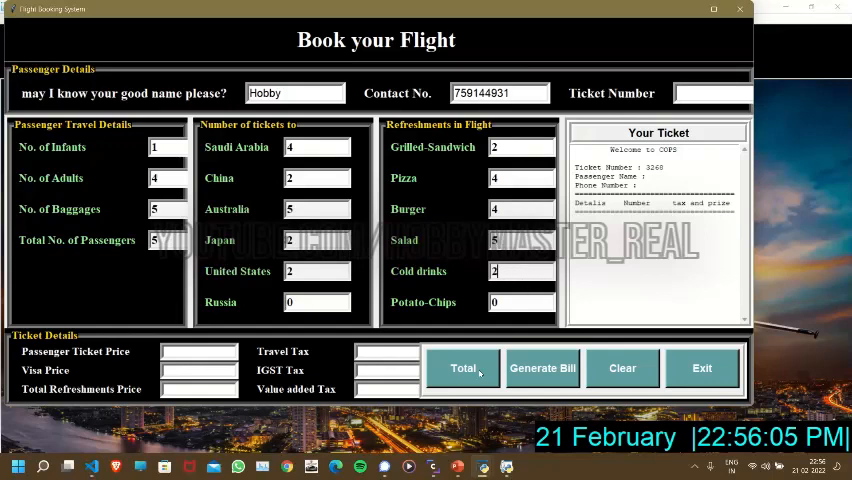
Total the fares and taxes, generate and save ticket 3268, and exit the booking form
click(463, 368)
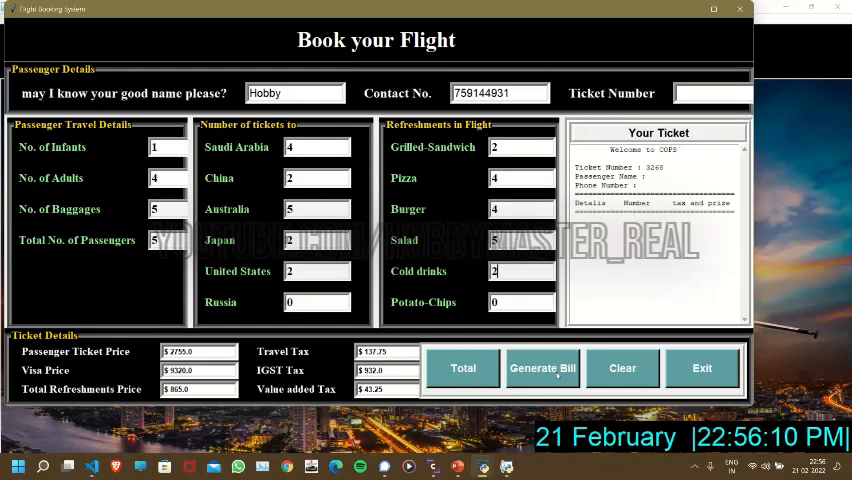
click(542, 368)
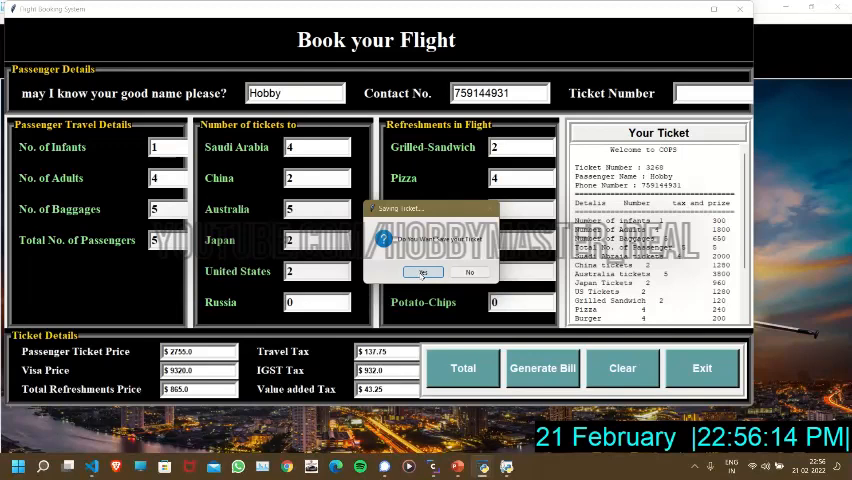
click(424, 273)
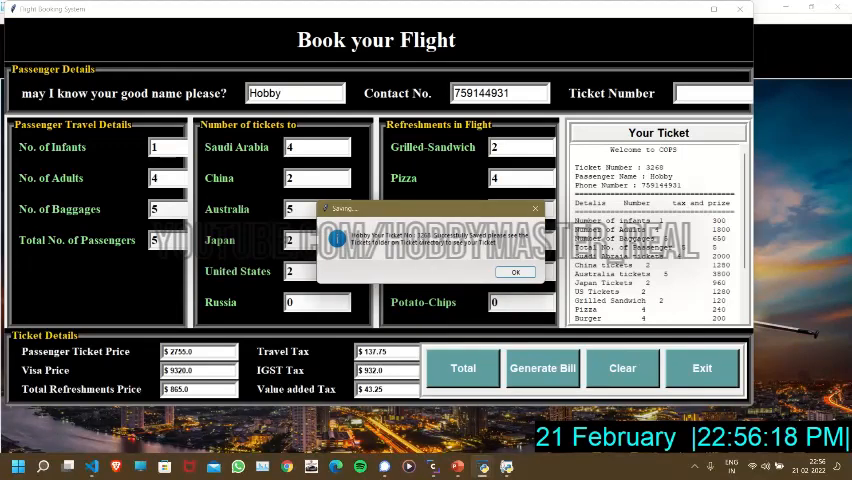
click(702, 368)
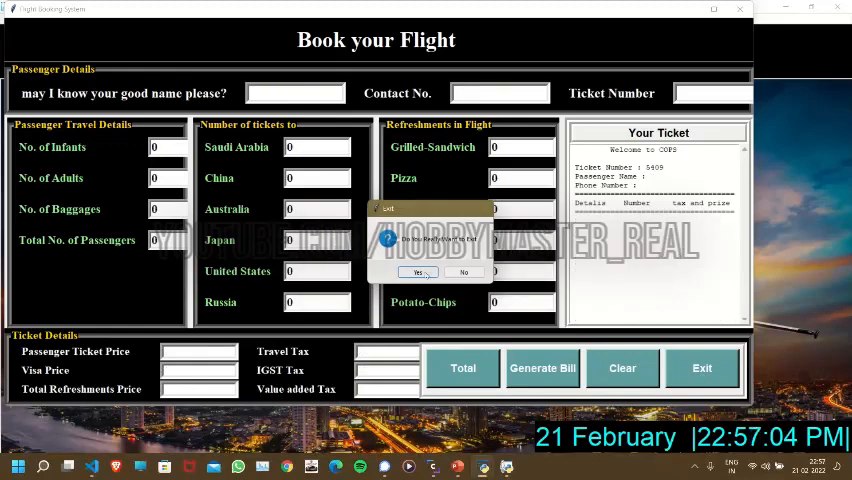
click(420, 272)
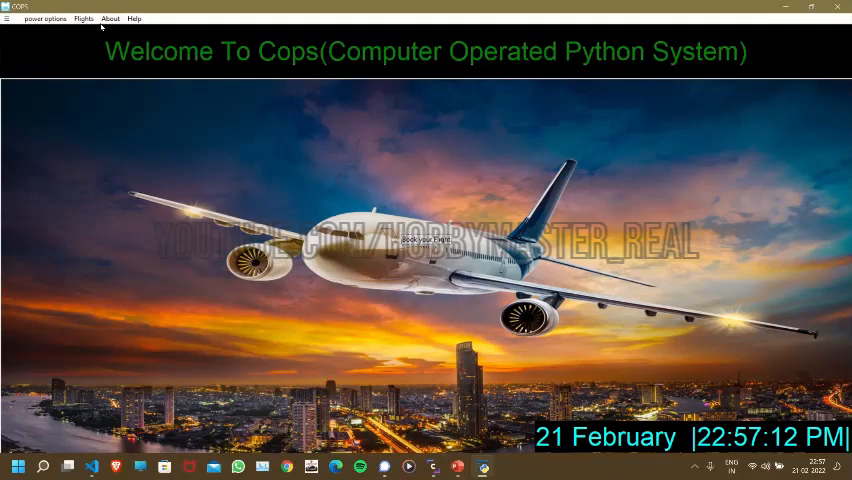
Open the Flights menu in the COPS main window
click(83, 18)
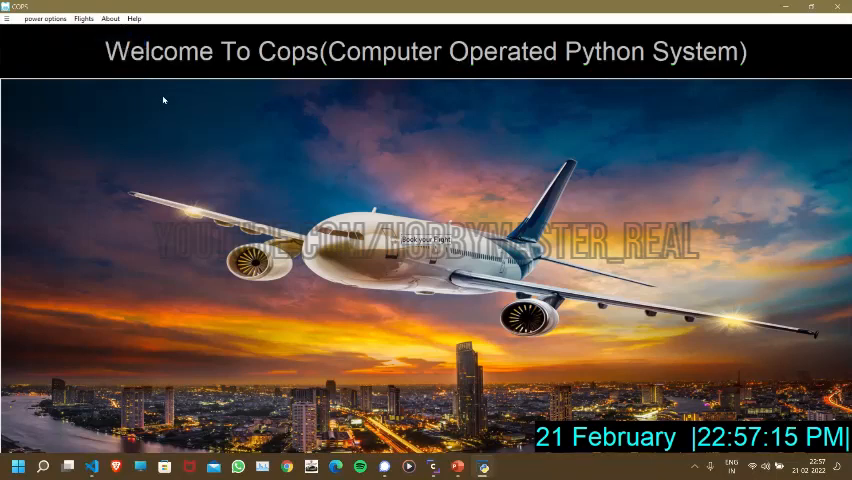
mouse_move(178, 127)
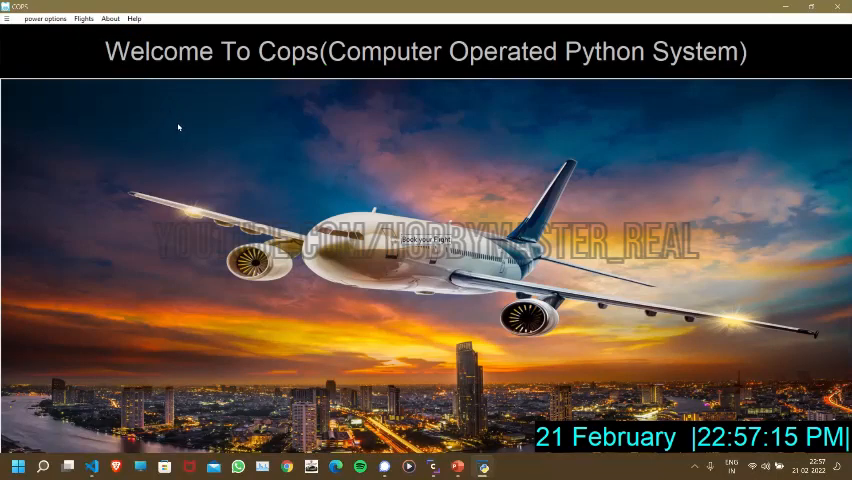
mouse_move(204, 156)
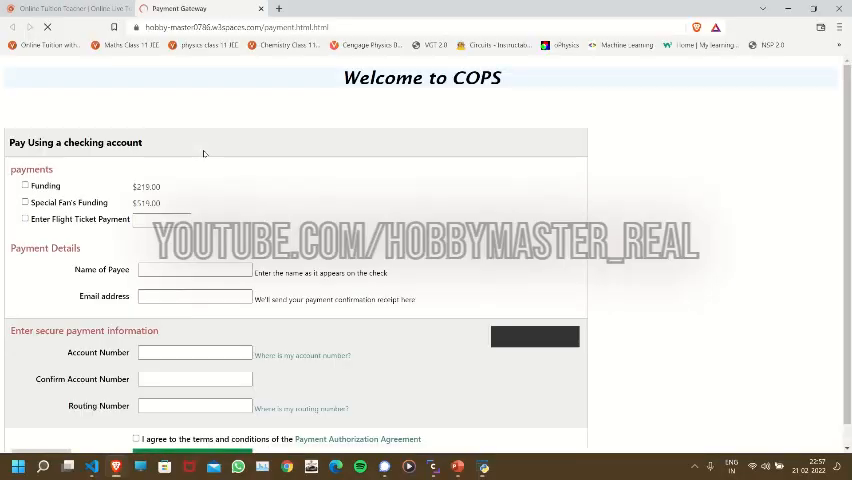
scroll(down, 3)
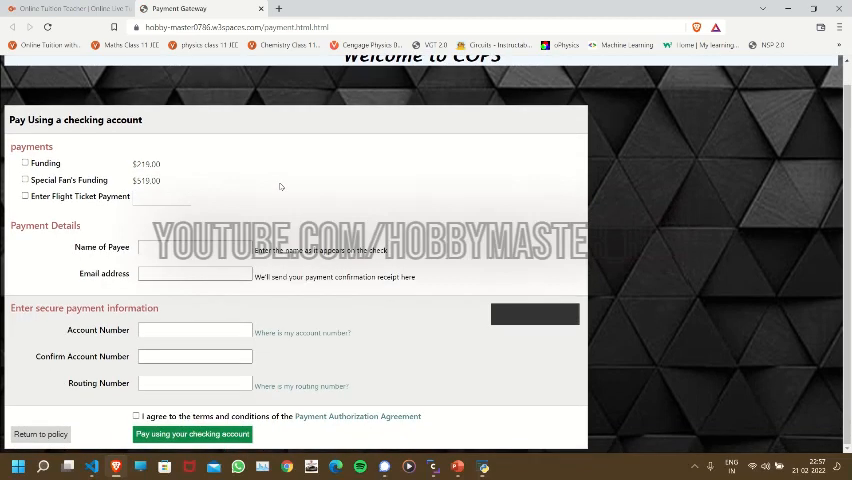
mouse_move(339, 222)
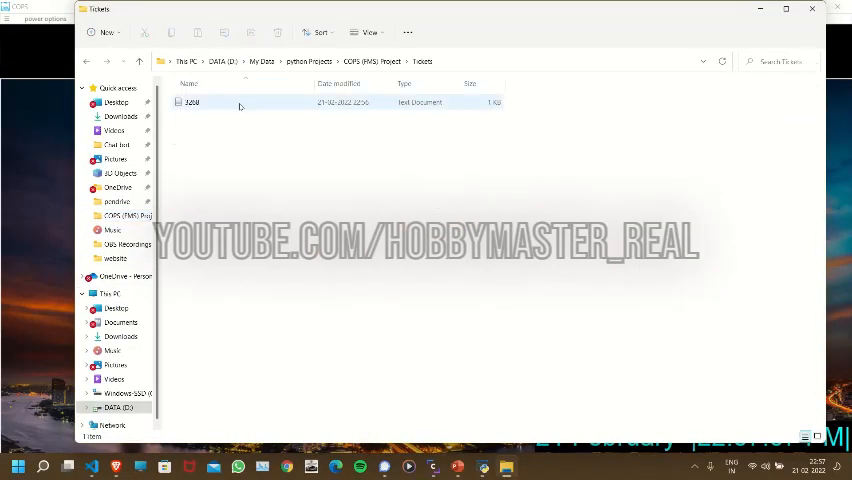
Open ticket 3268 from the Tickets folder in Notepad, showing its $14,053 bill
double_click(191, 102)
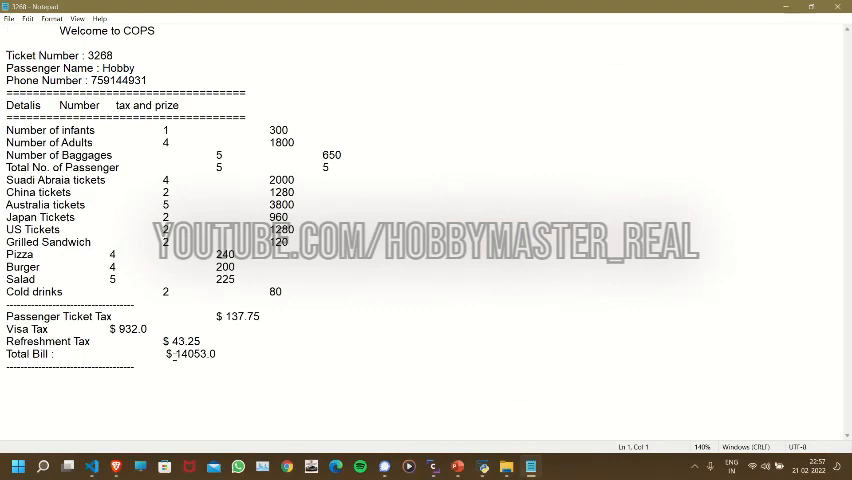
double_click(192, 353)
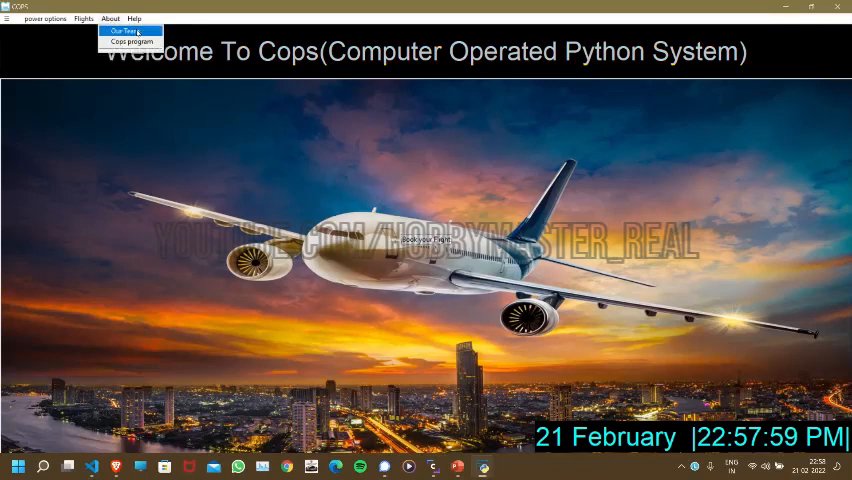
click(124, 31)
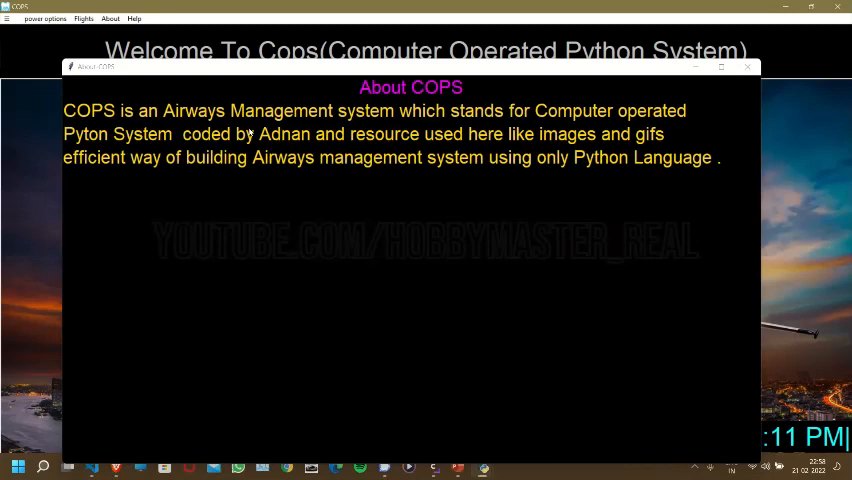
click(748, 67)
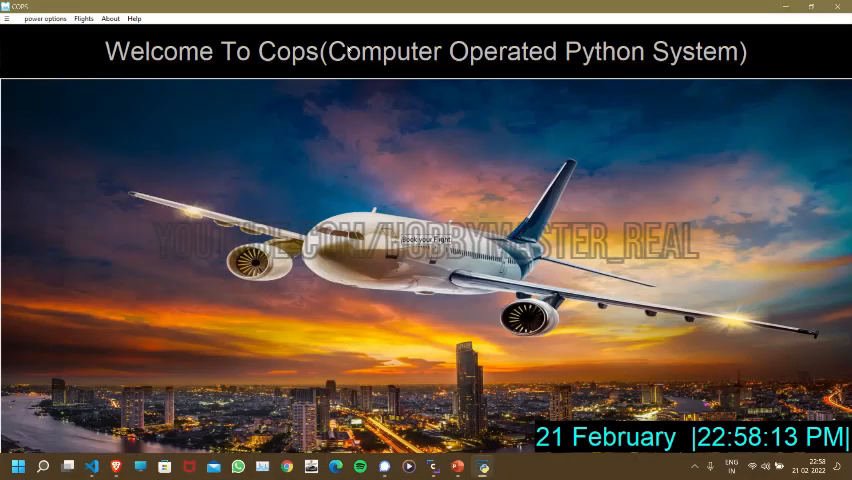
click(46, 18)
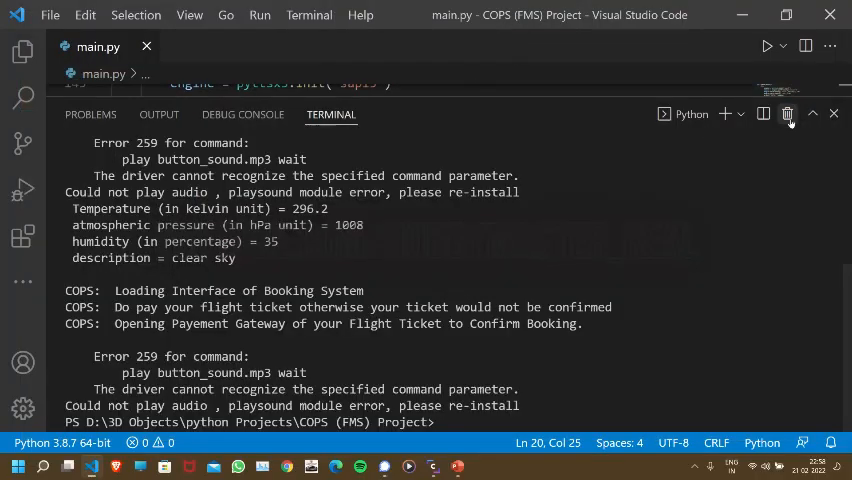
mouse_move(788, 113)
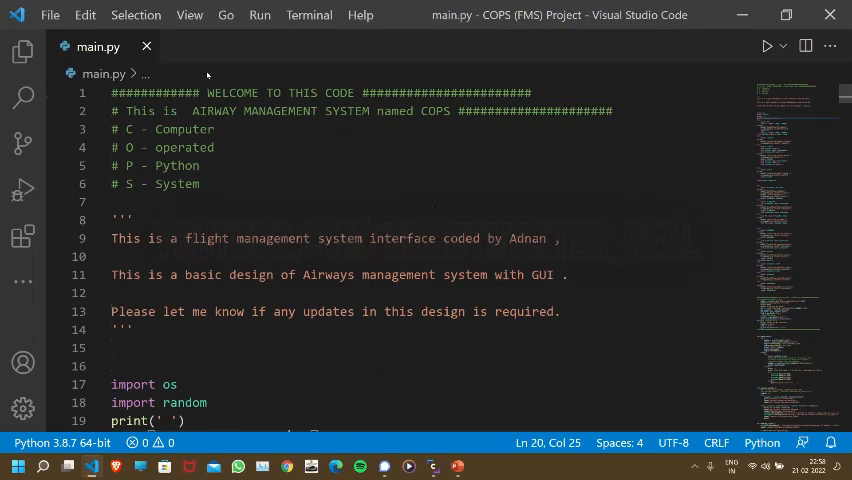
Scroll main.py's import blocks, highlighting the Pillow pip install command, down to the location finder
scroll(down, 3)
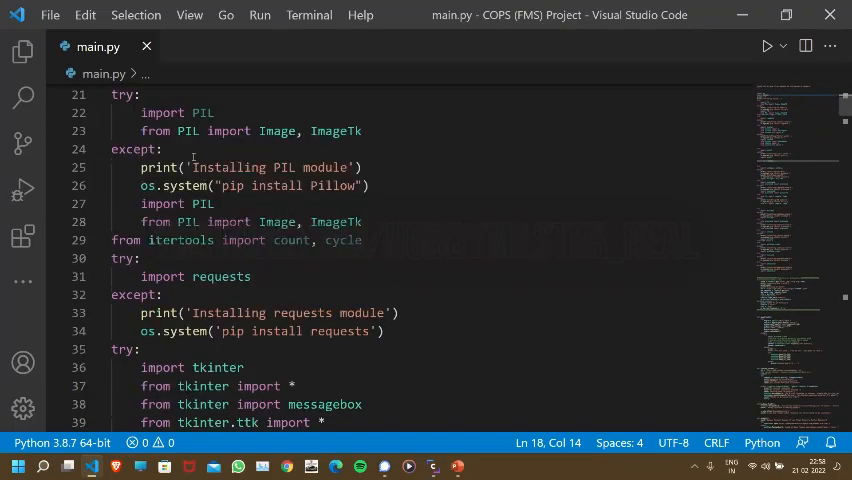
double_click(202, 112)
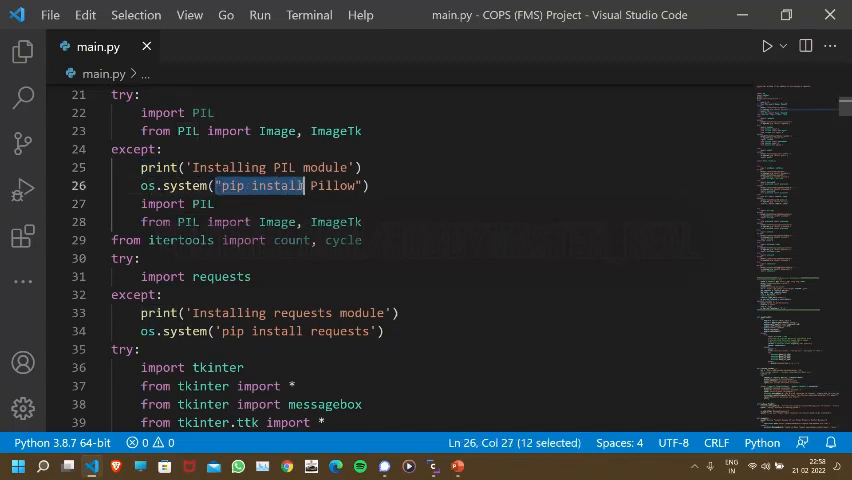
click(215, 203)
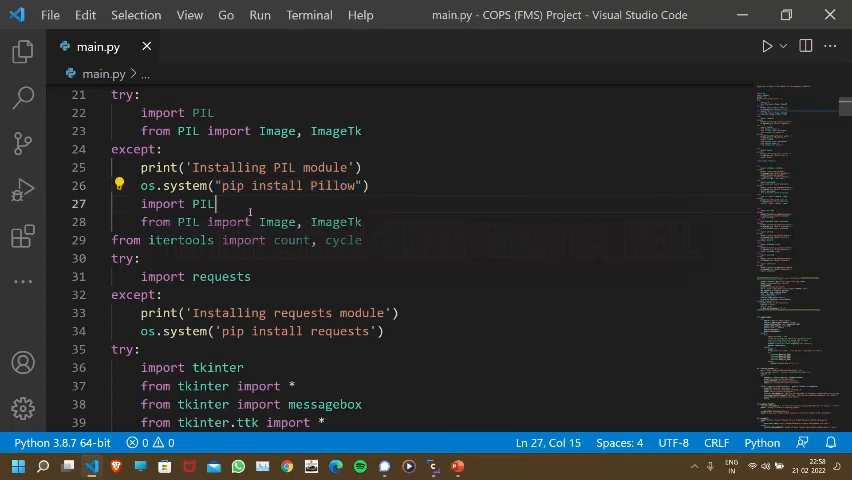
scroll(down, 3)
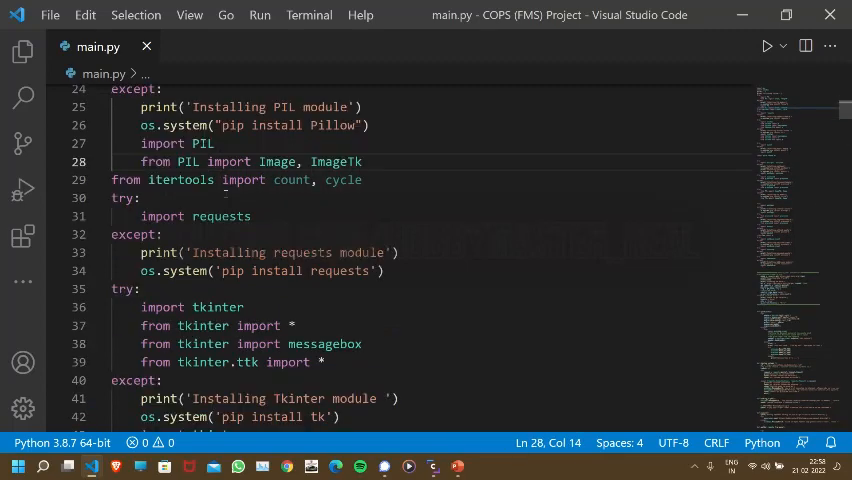
scroll(down, 3)
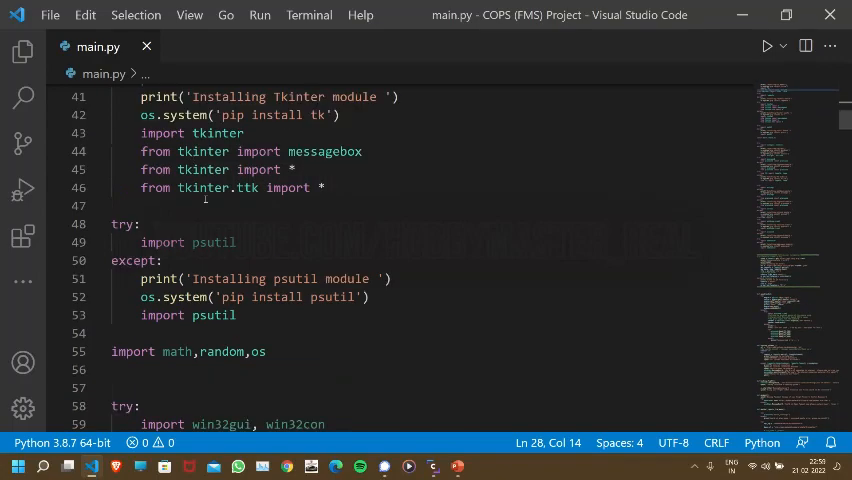
mouse_move(187, 242)
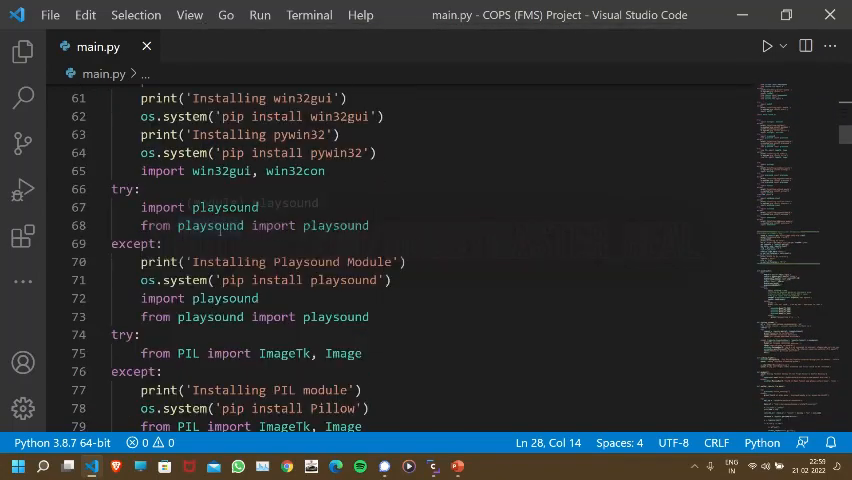
scroll(down, 3)
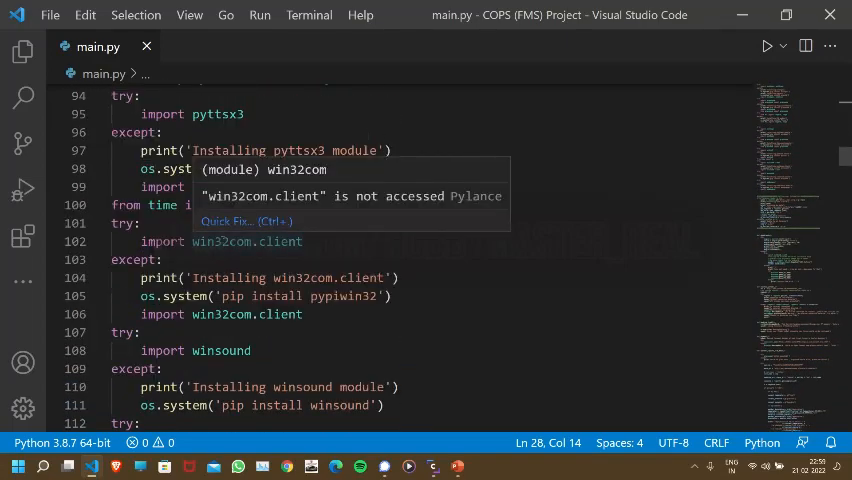
scroll(down, 3)
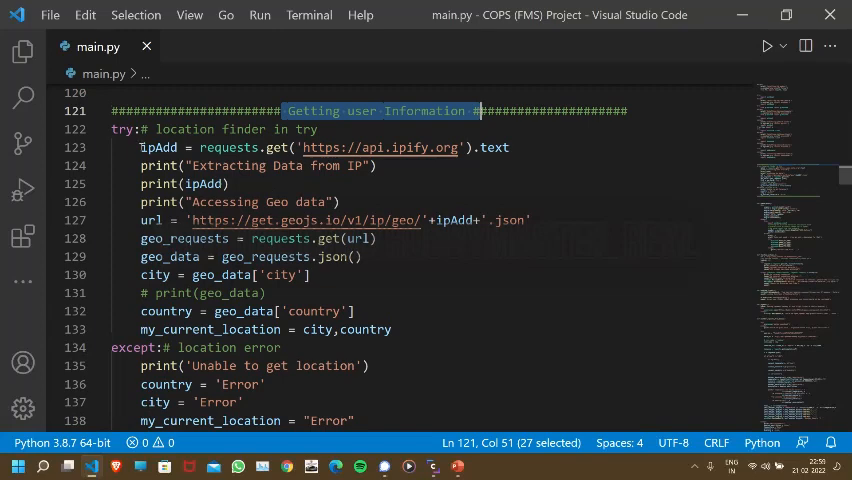
click(200, 147)
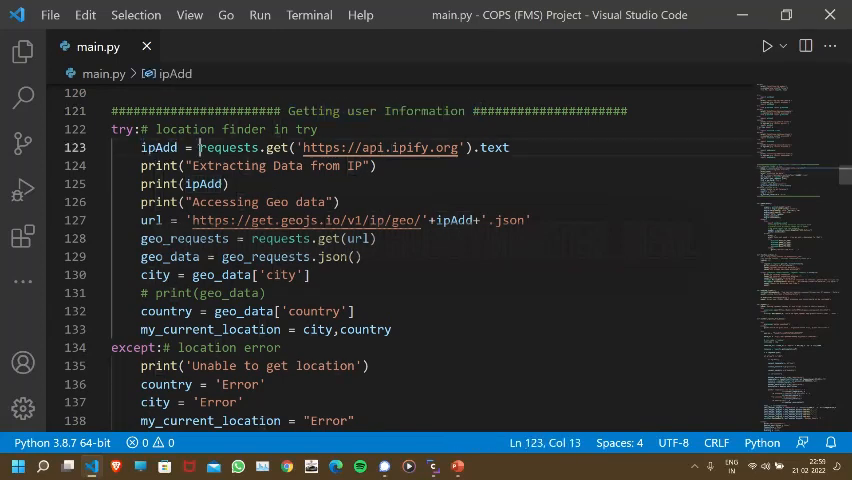
double_click(228, 147)
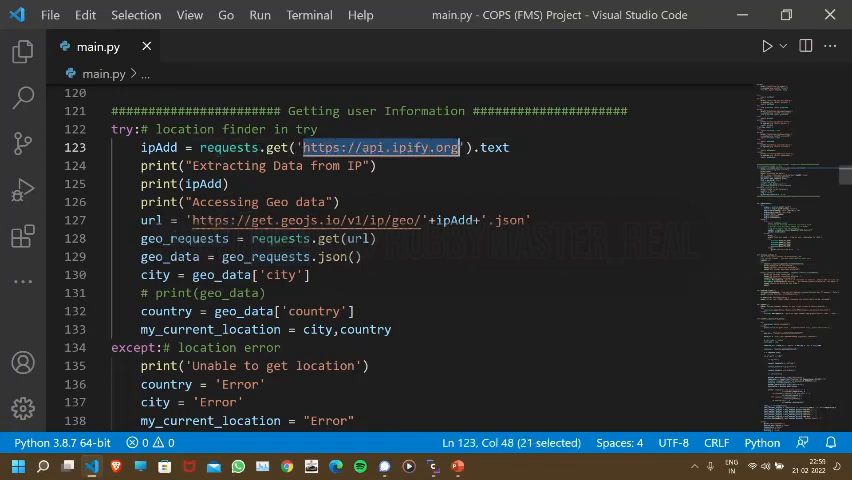
mouse_move(380, 147)
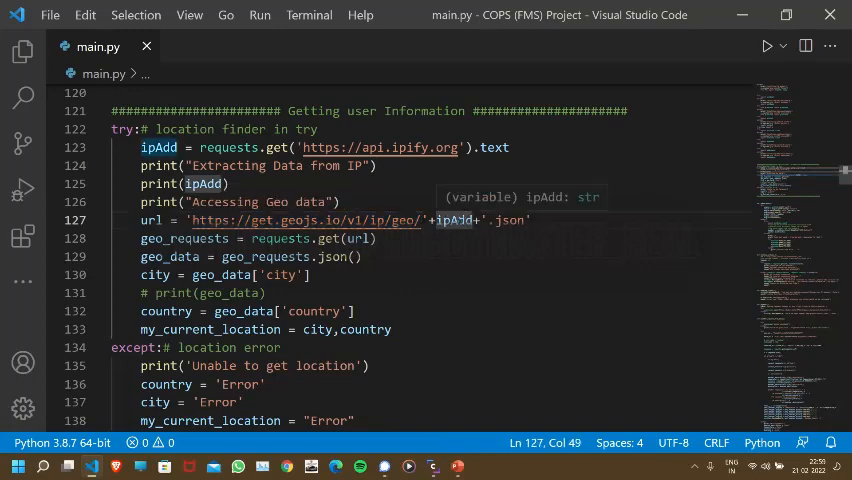
double_click(508, 220)
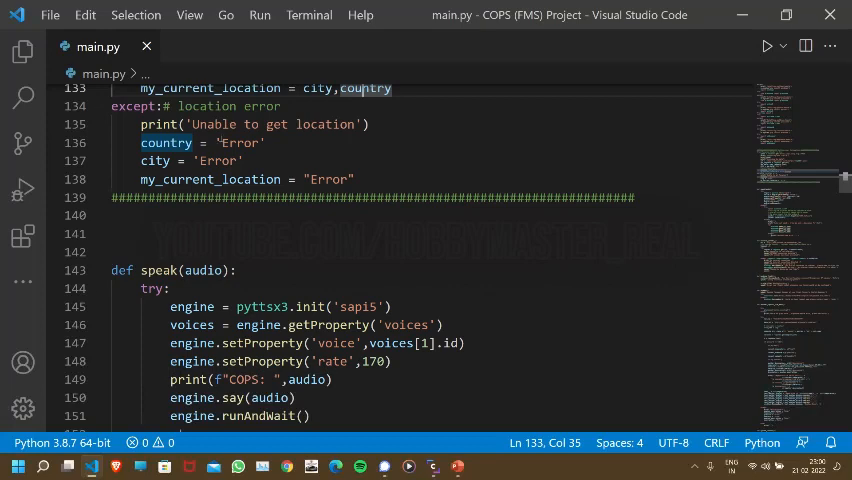
double_click(217, 160)
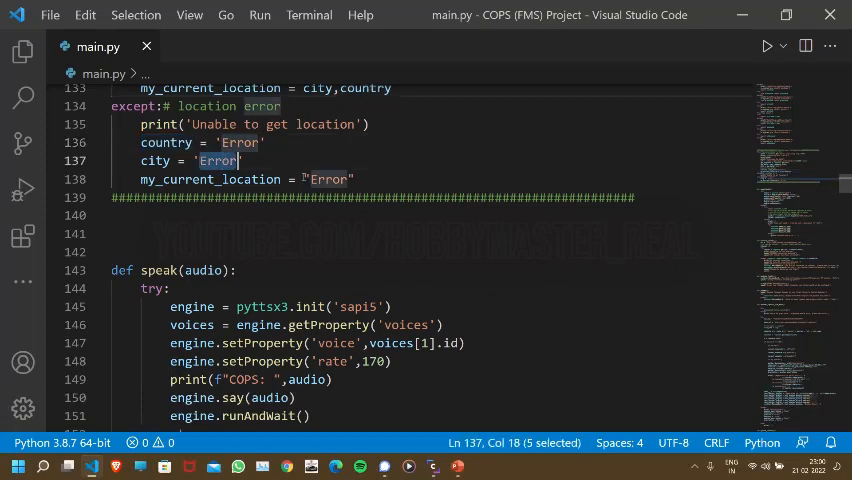
double_click(329, 179)
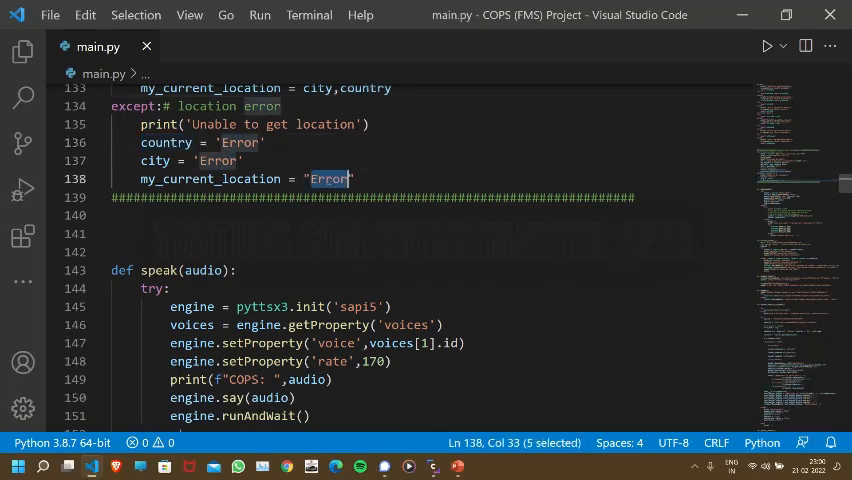
scroll(down, 3)
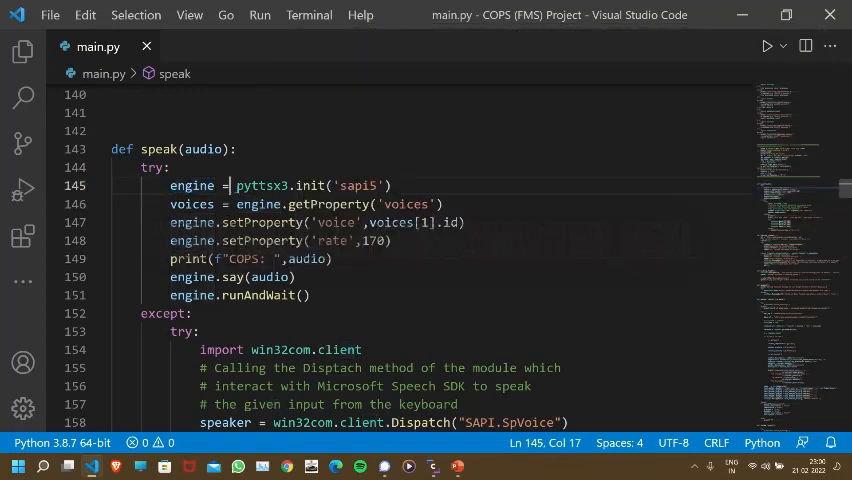
double_click(260, 185)
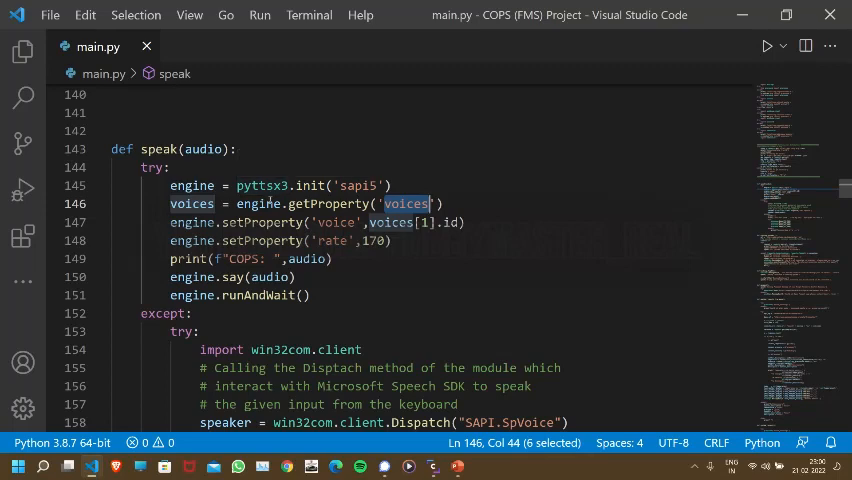
mouse_move(258, 204)
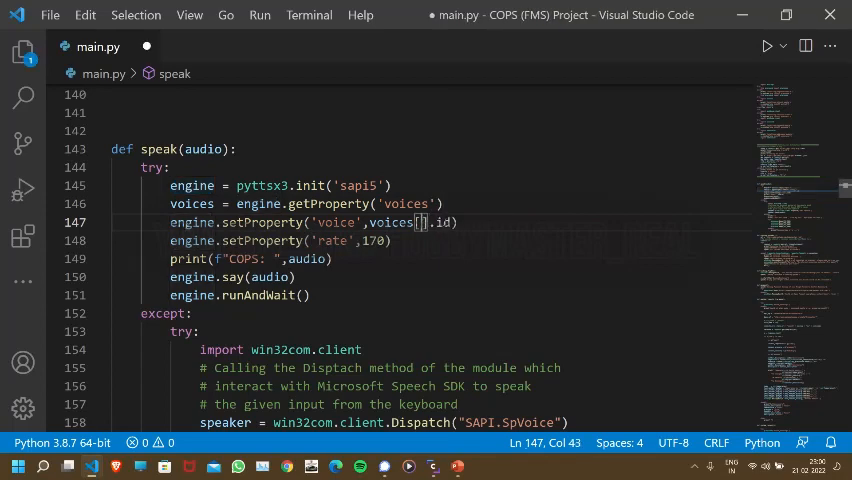
text(1)
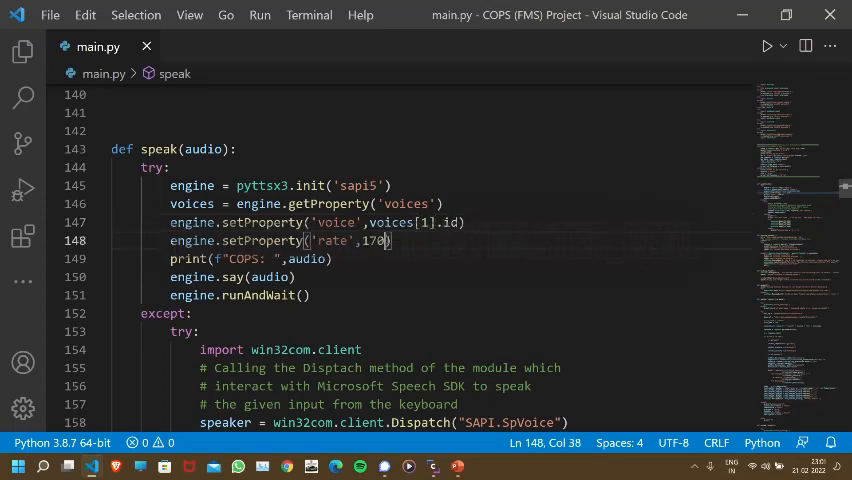
scroll(down, 3)
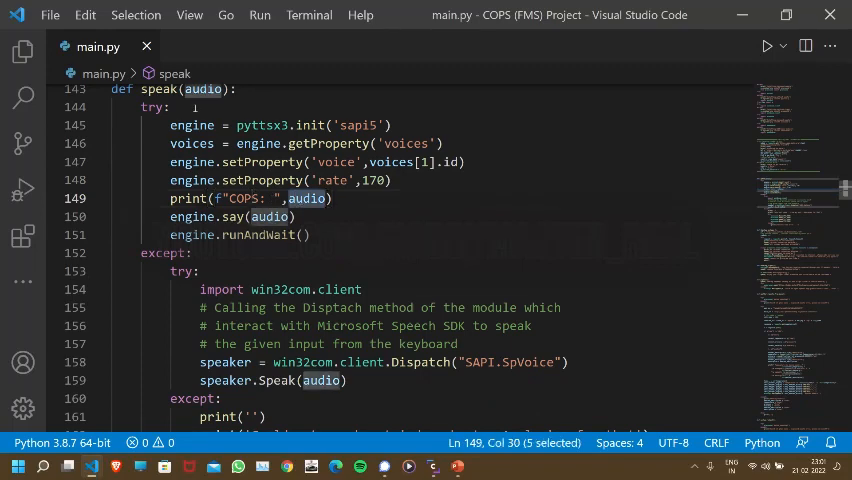
mouse_move(203, 89)
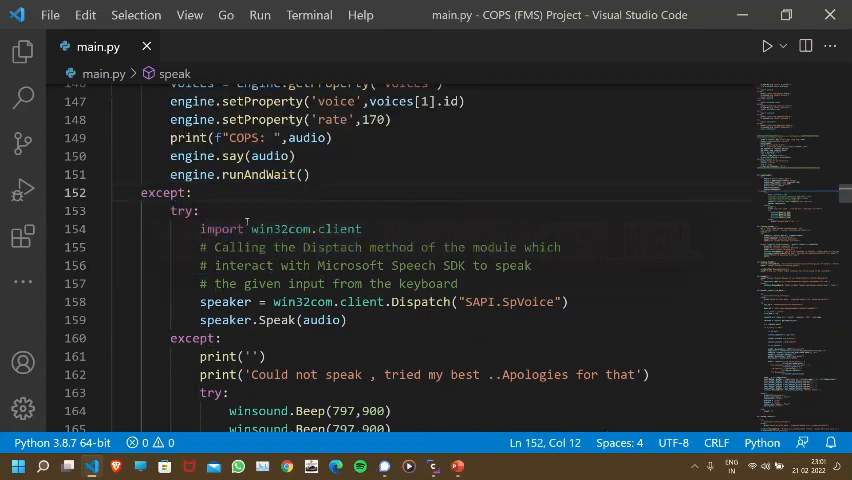
scroll(down, 3)
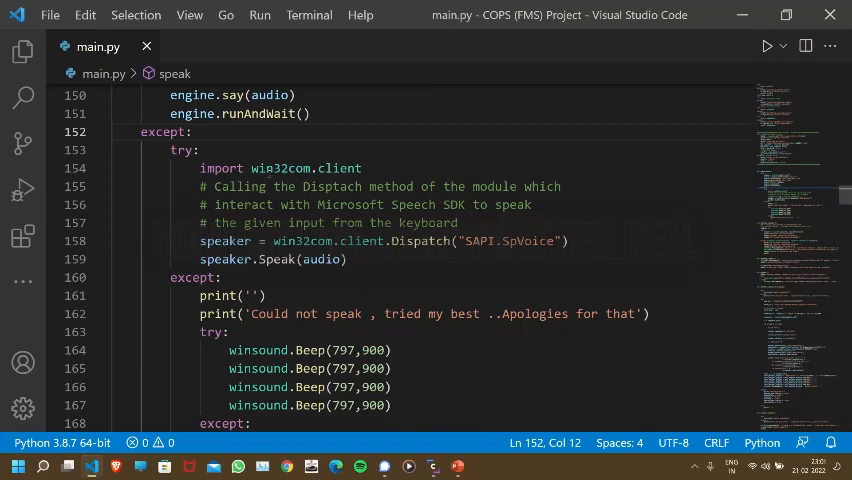
double_click(281, 168)
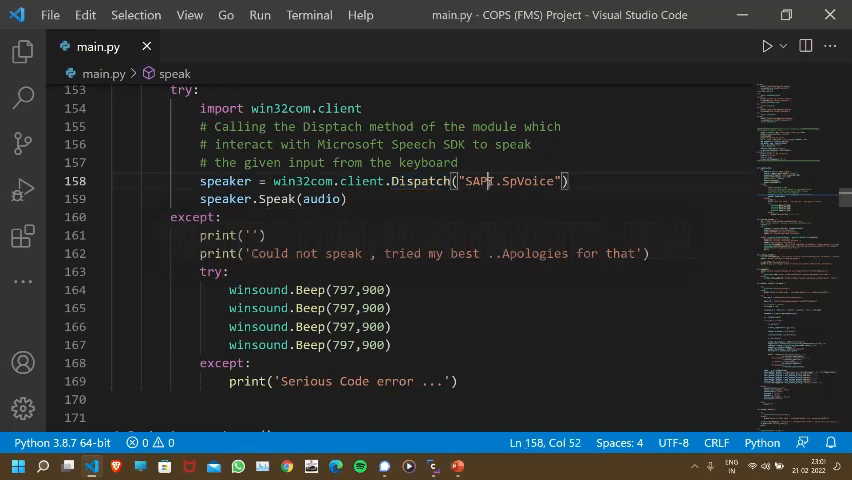
double_click(528, 181)
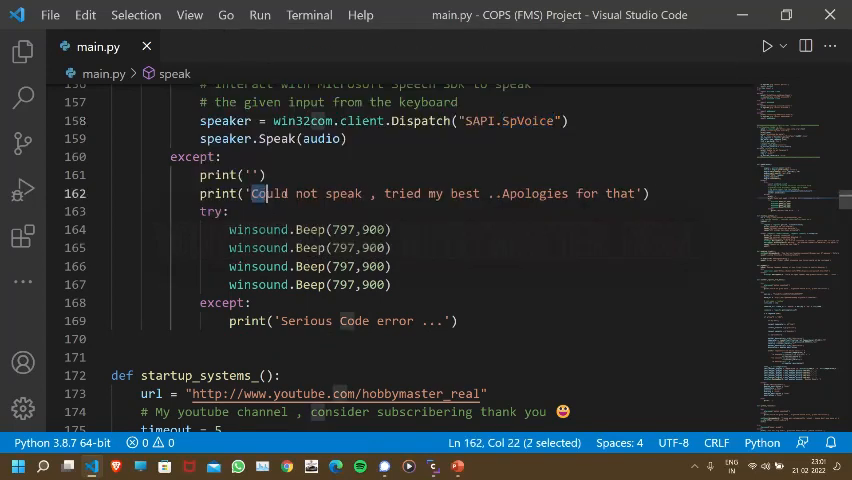
drag(260, 193, 479, 193)
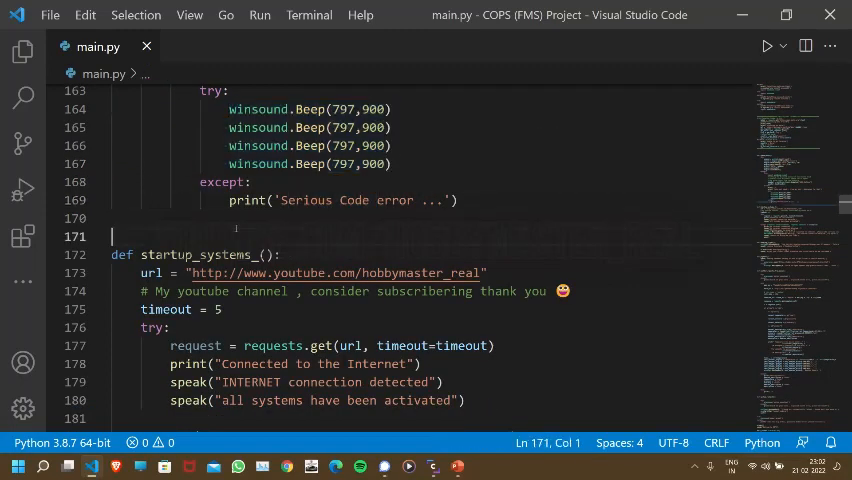
scroll(up, 3)
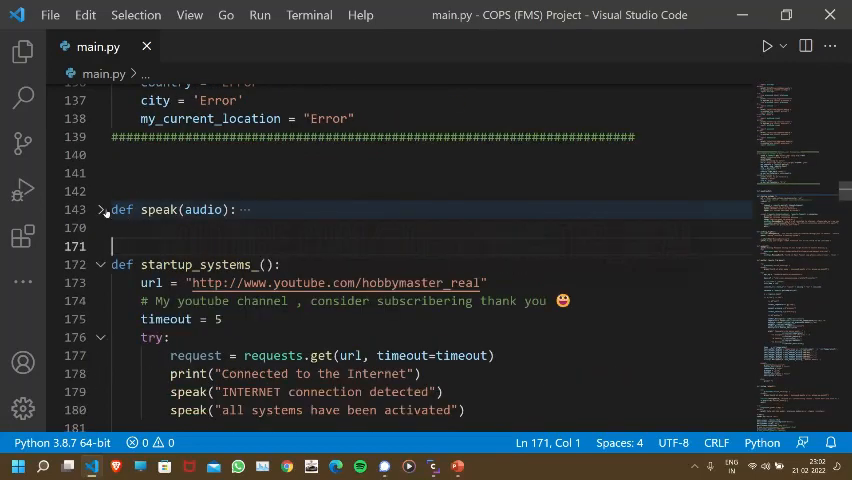
scroll(down, 3)
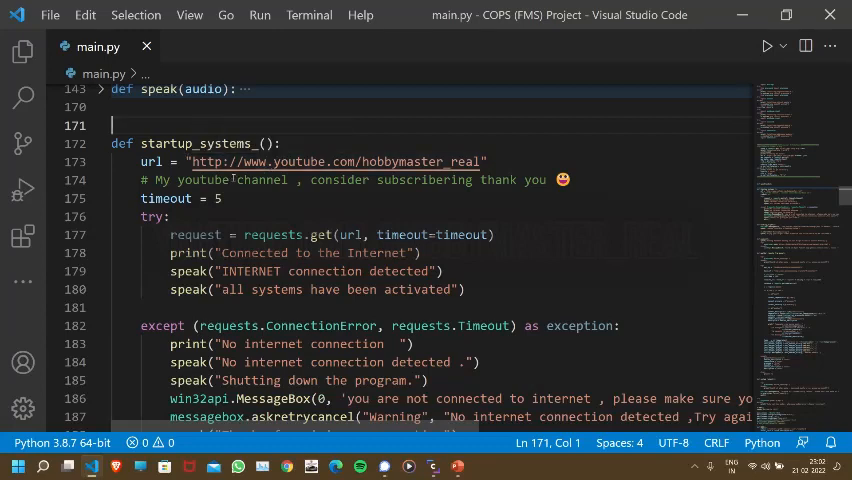
scroll(down, 3)
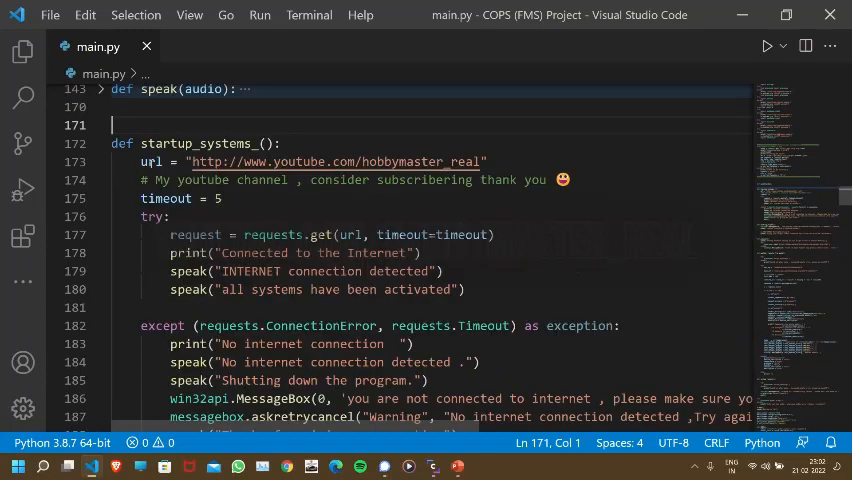
double_click(149, 161)
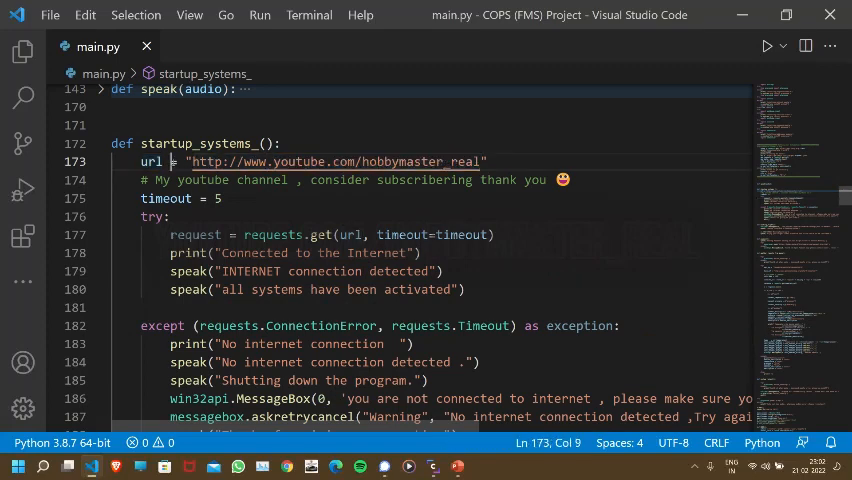
double_click(151, 161)
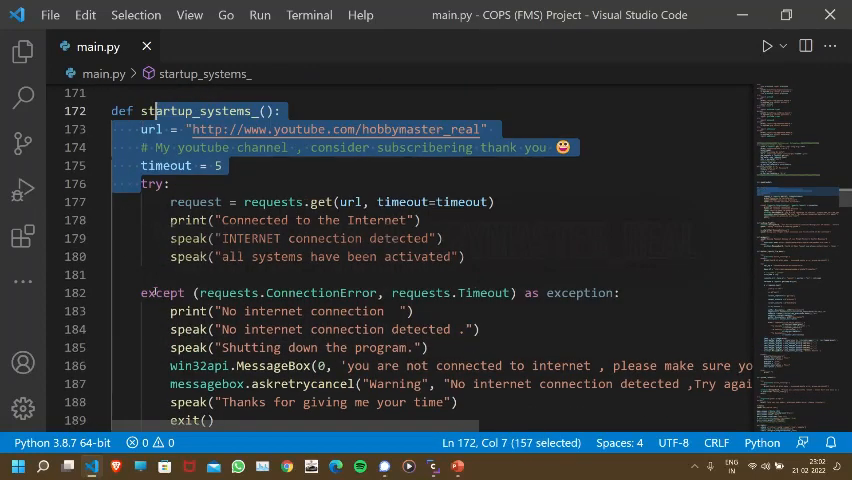
scroll(down, 3)
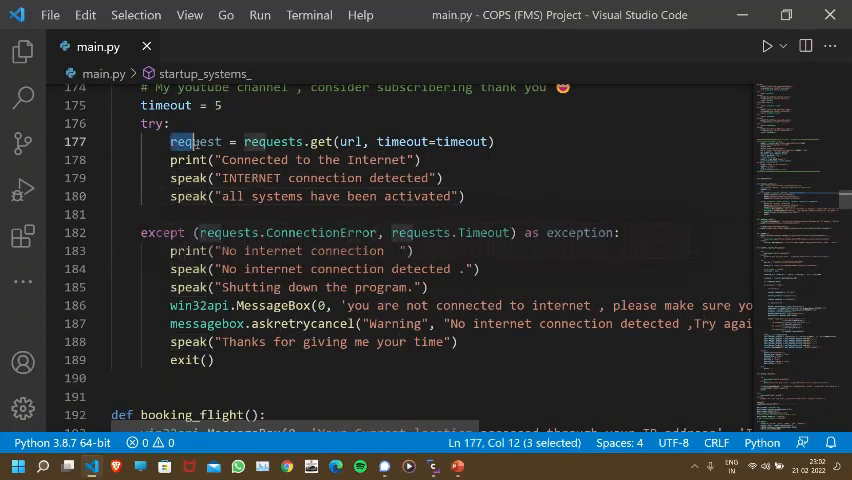
double_click(196, 141)
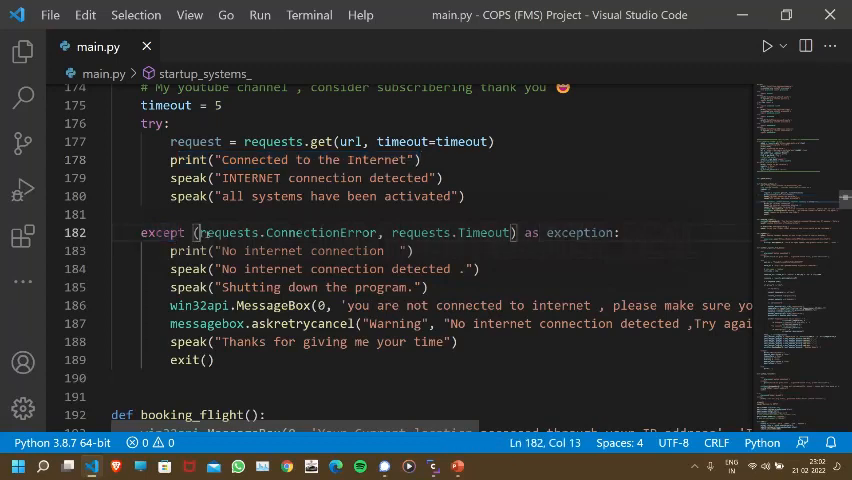
double_click(322, 232)
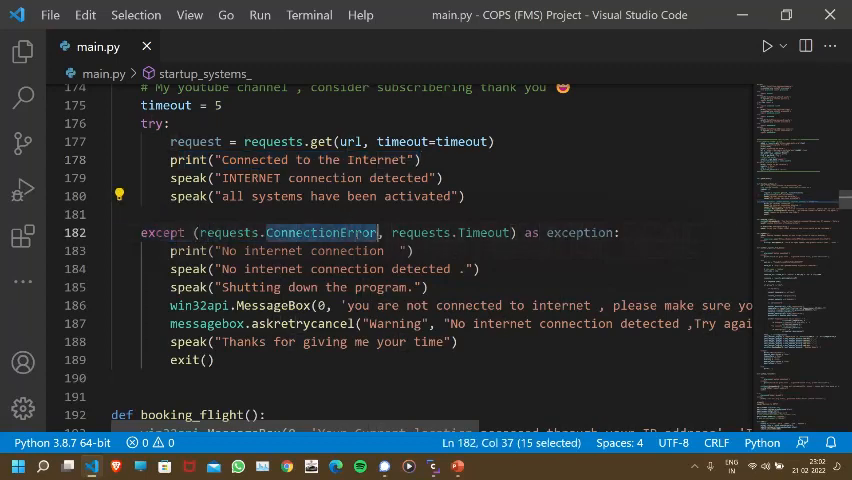
mouse_move(322, 232)
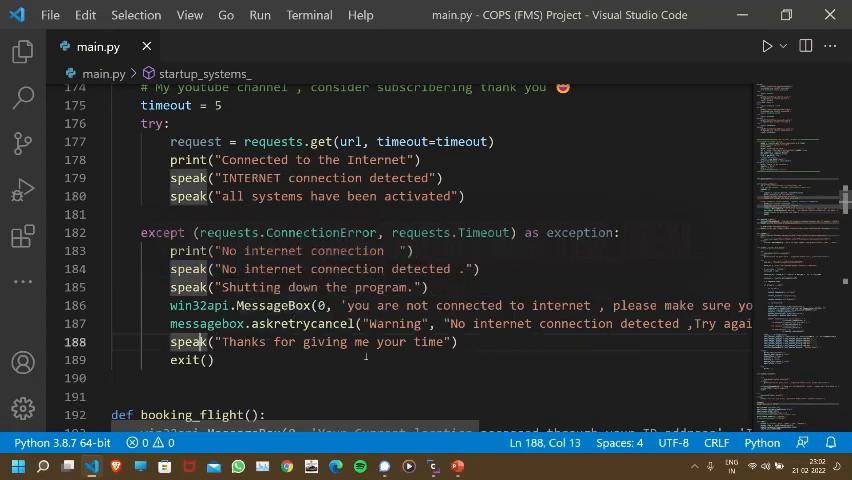
scroll(right, 3)
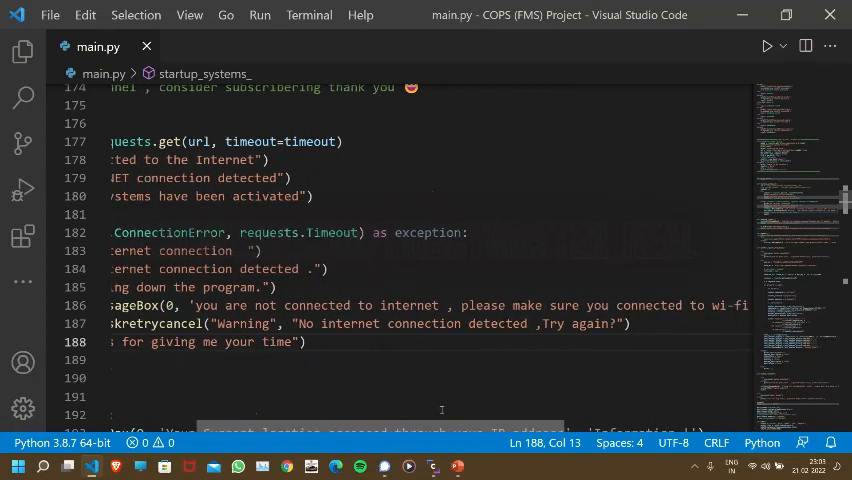
scroll(right, 3)
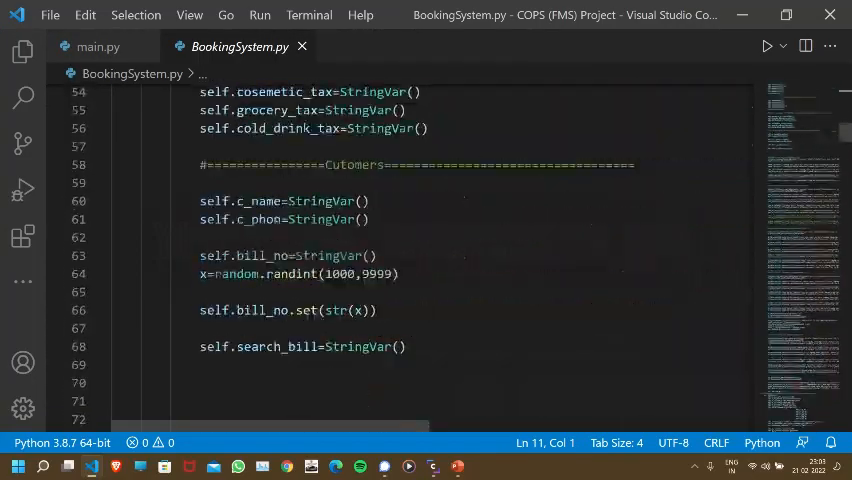
Scroll through BookingSystem.py, then close its tab to return to main.py
scroll(down, 3)
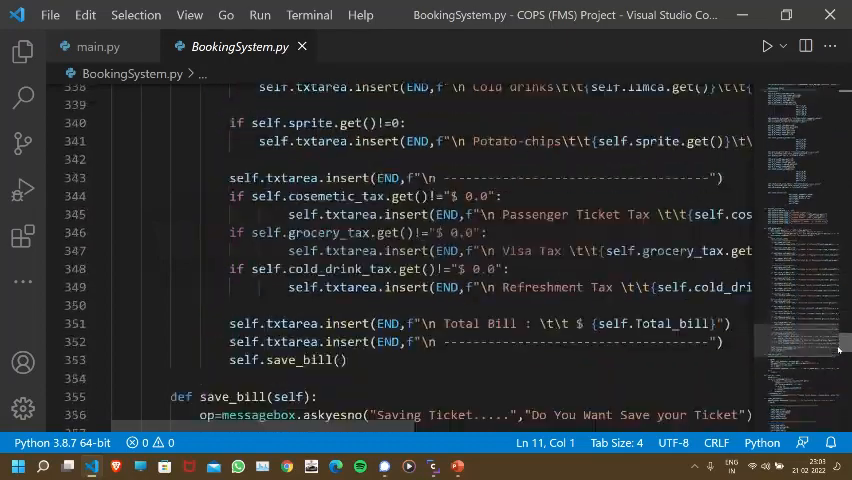
scroll(down, 3)
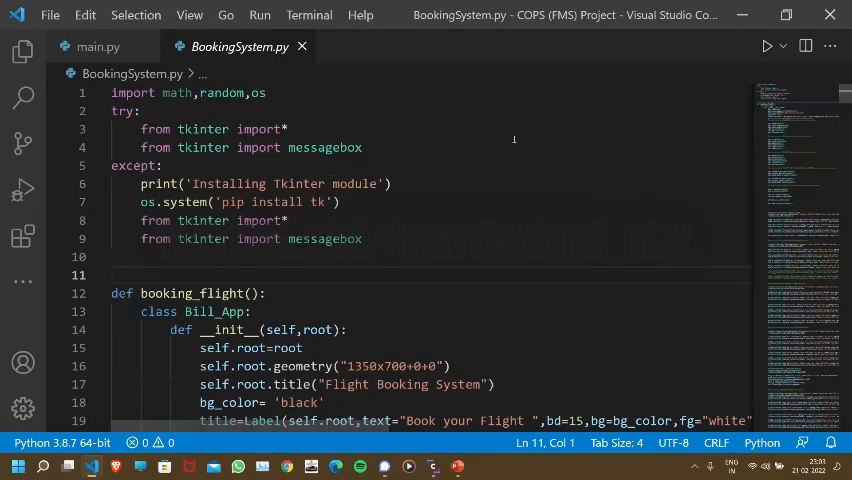
click(98, 46)
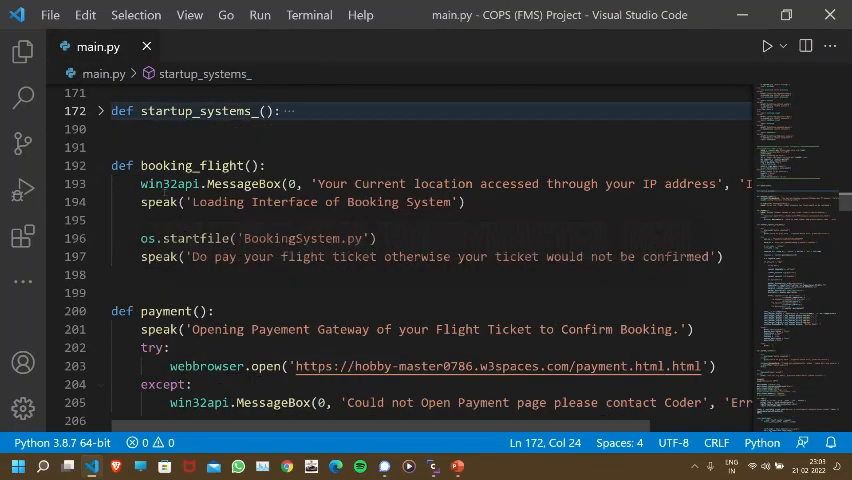
Highlight the BookingSystem.py launch, fold booking_flight, and highlight the payment page's webbrowser.open line
drag(165, 183, 450, 183)
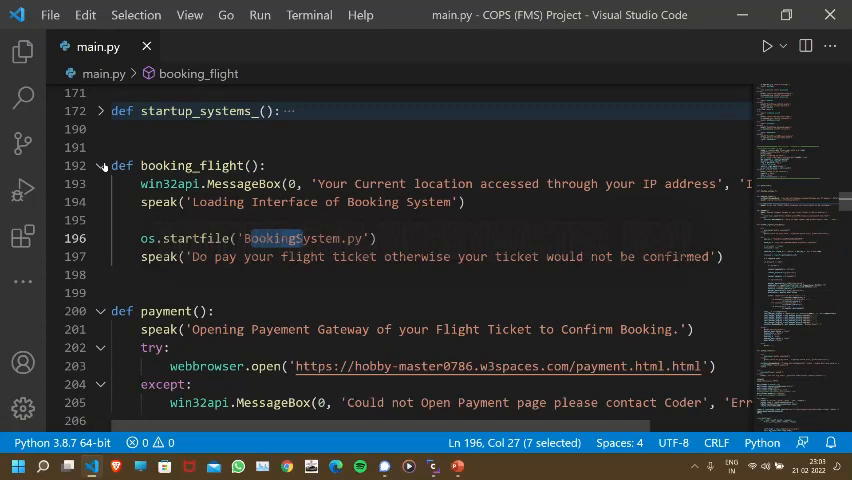
click(100, 165)
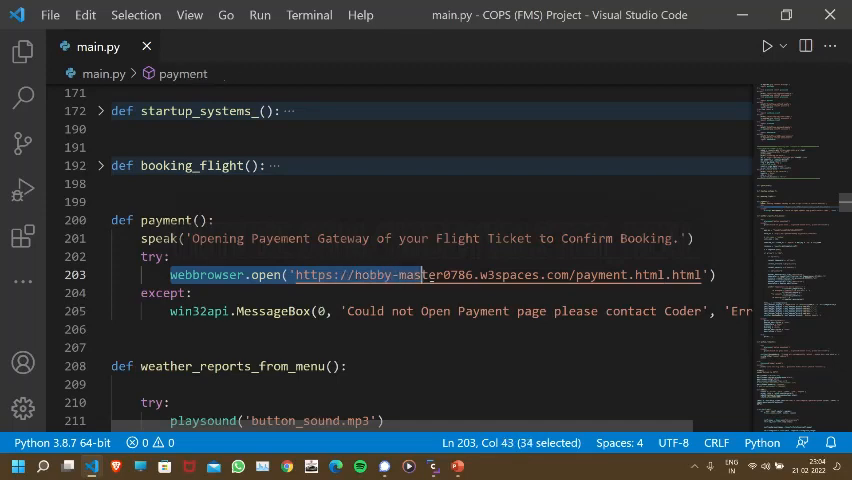
drag(420, 274, 540, 274)
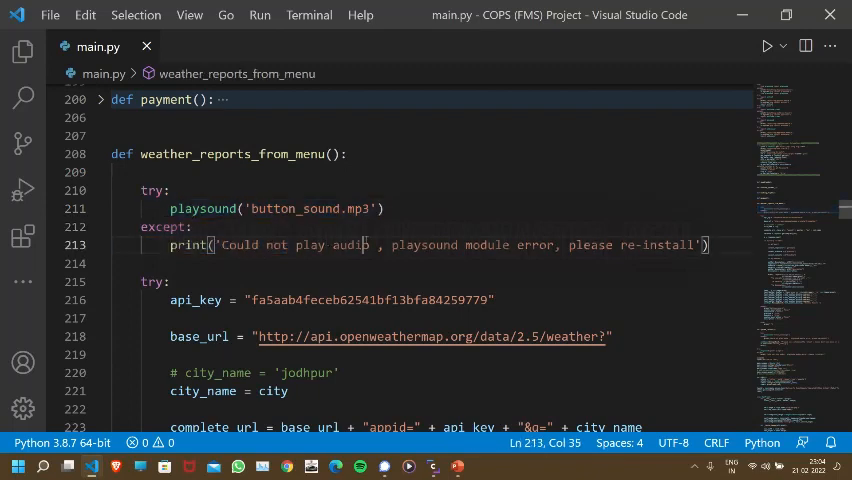
scroll(down, 3)
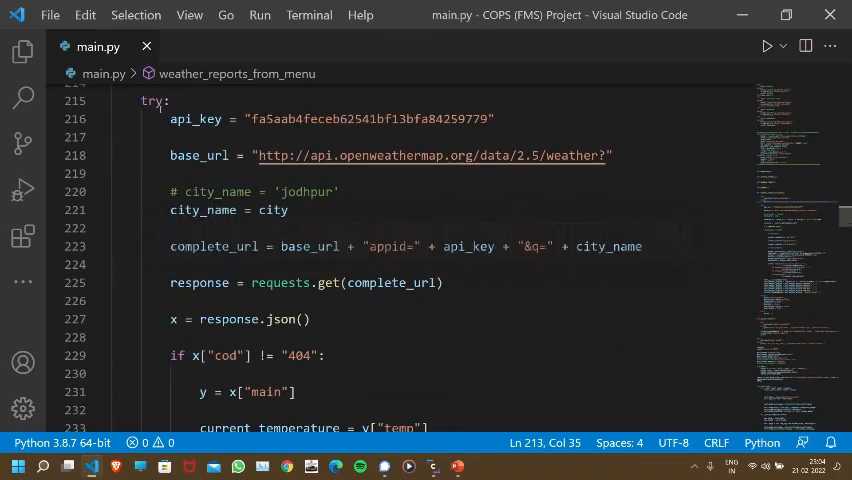
double_click(183, 118)
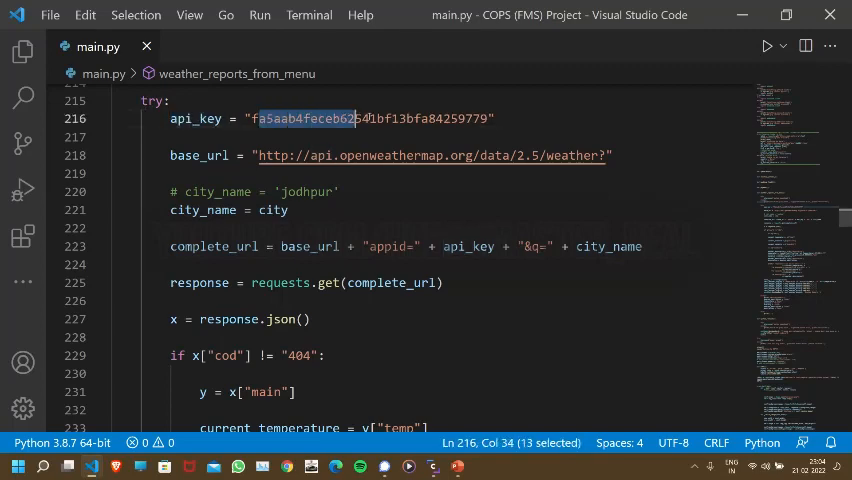
double_click(387, 155)
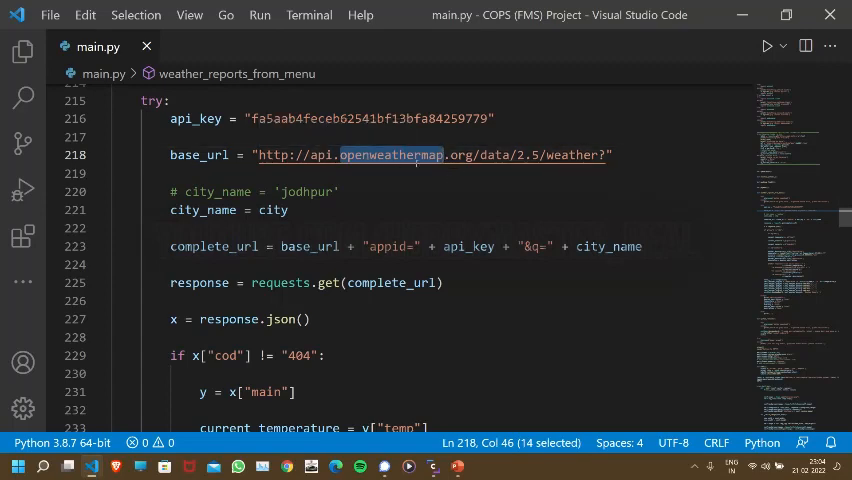
mouse_move(400, 155)
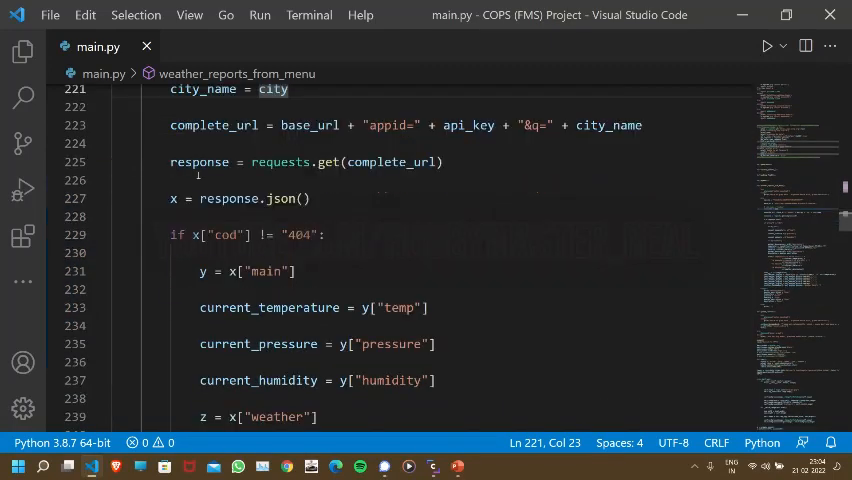
double_click(388, 125)
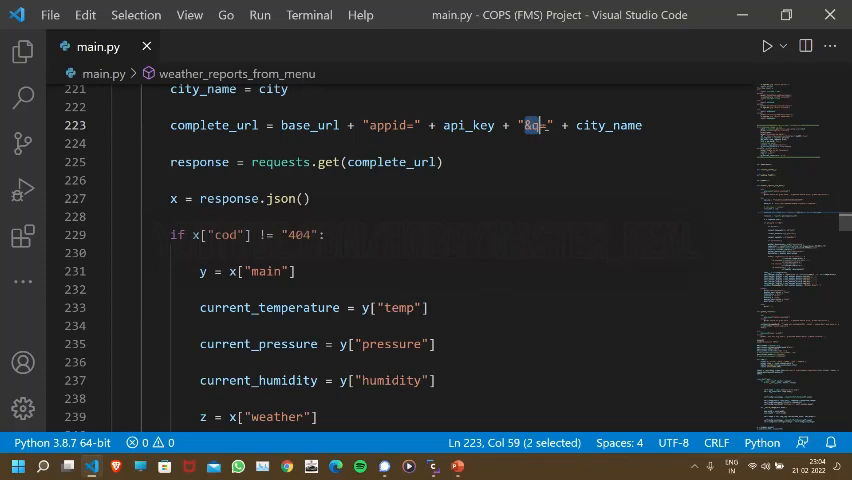
double_click(608, 125)
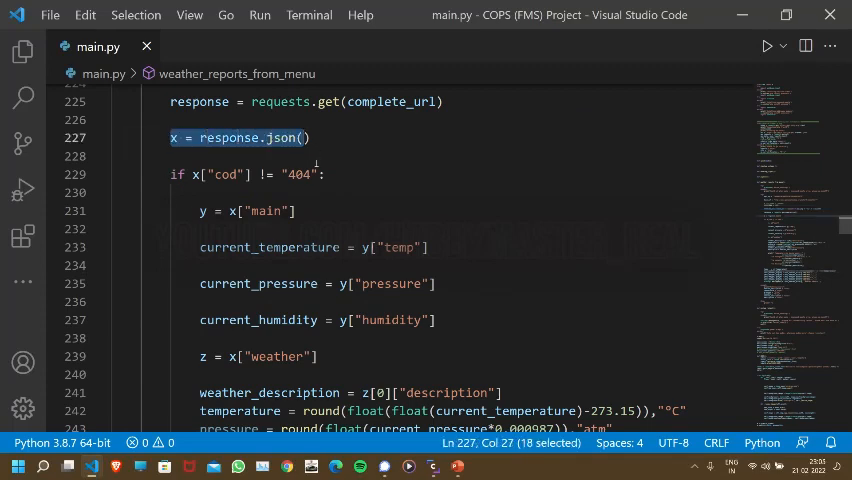
double_click(225, 174)
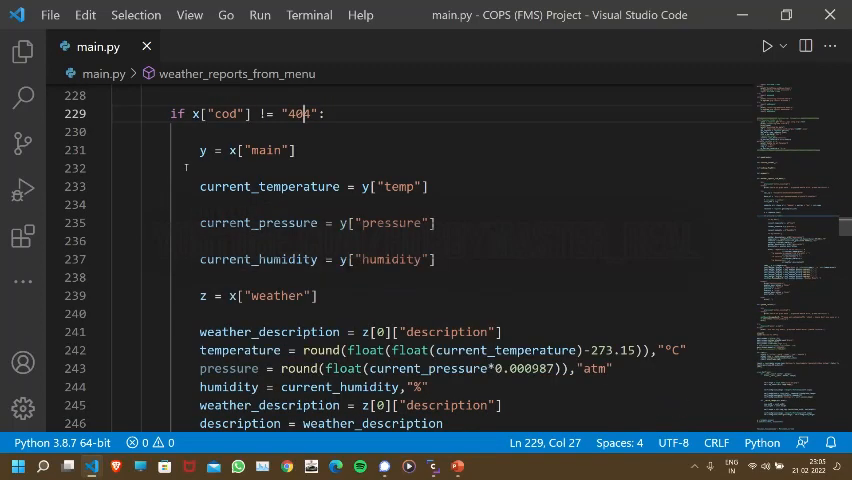
click(265, 150)
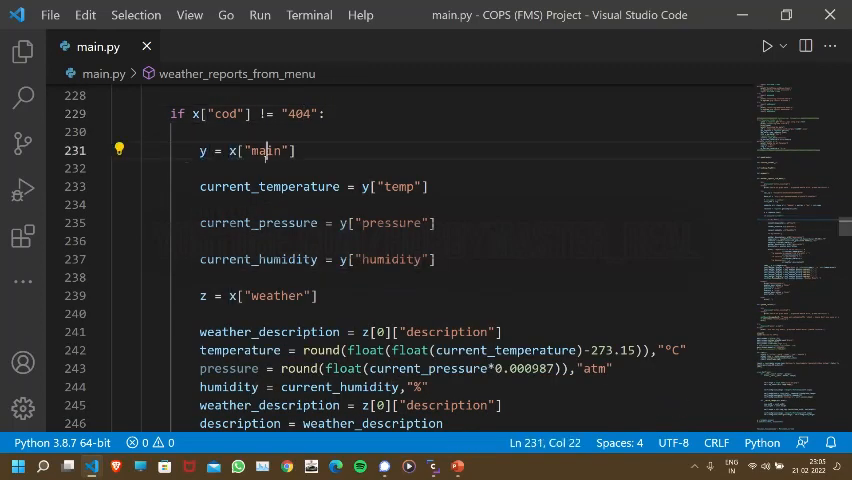
double_click(268, 187)
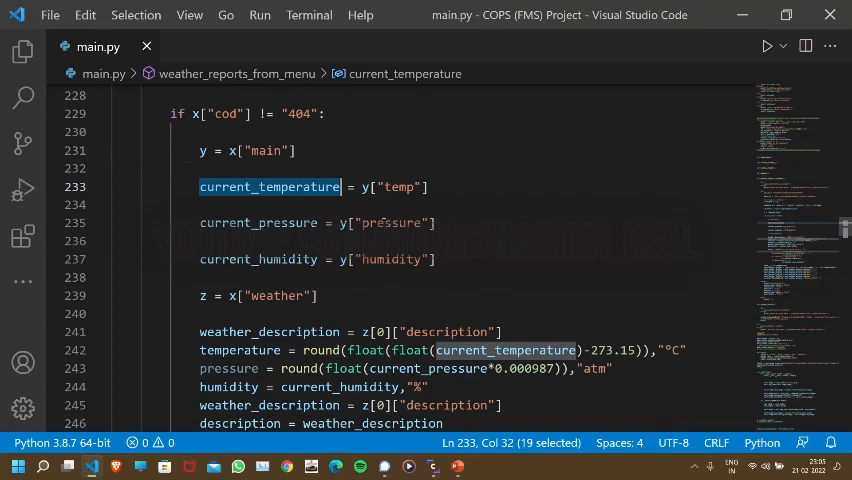
scroll(down, 3)
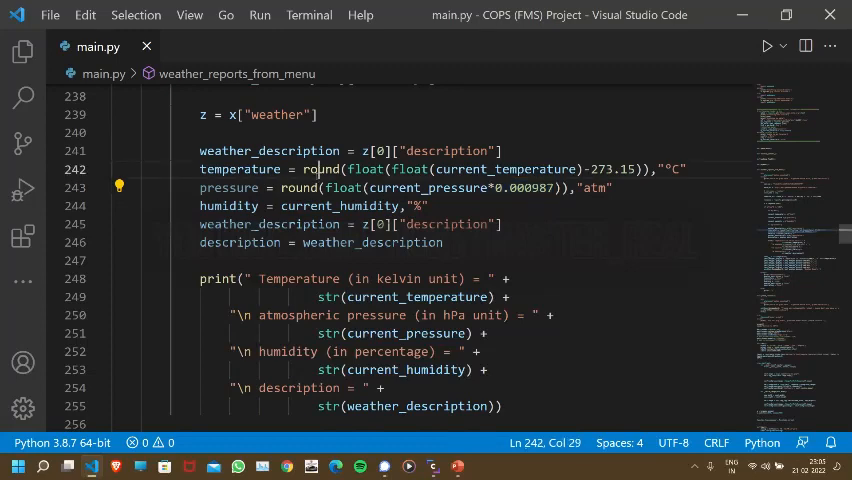
double_click(297, 187)
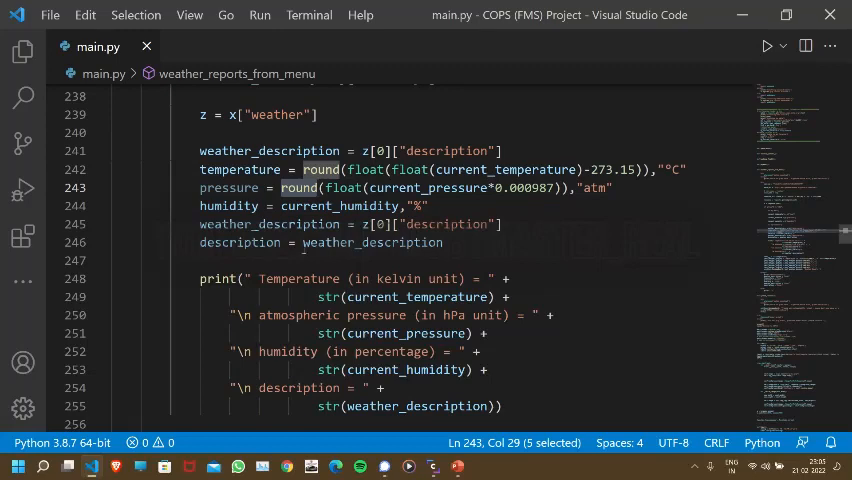
scroll(down, 3)
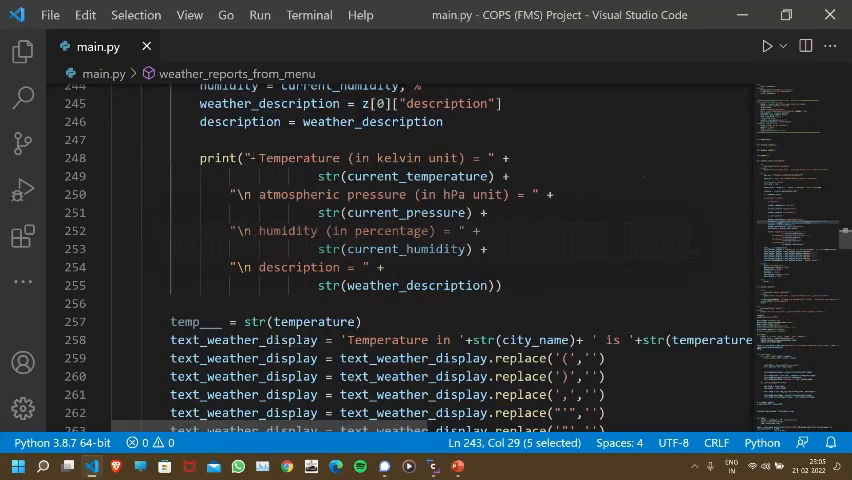
click(320, 194)
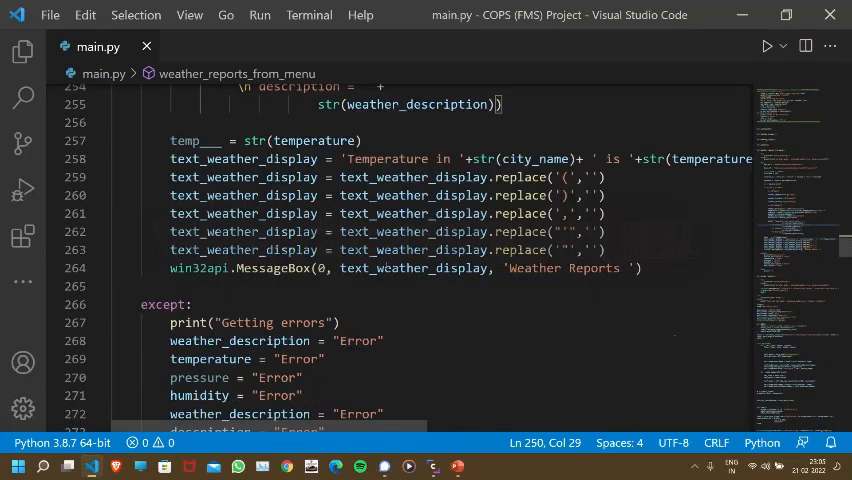
scroll(down, 3)
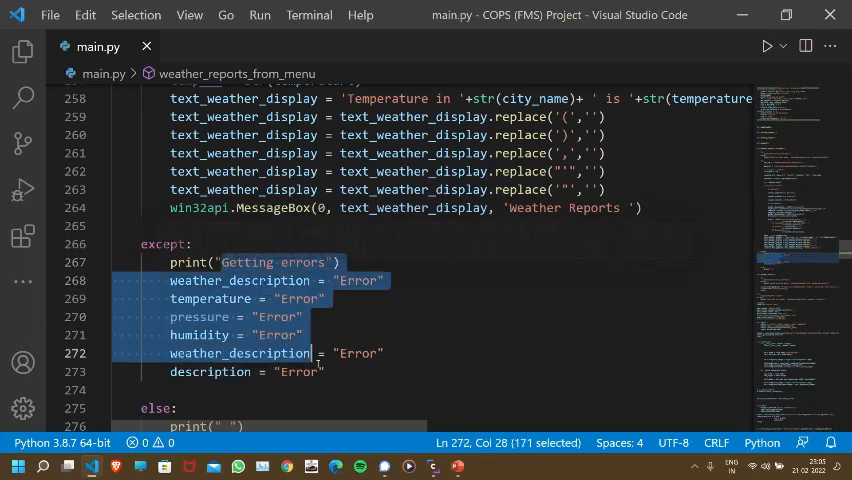
scroll(down, 3)
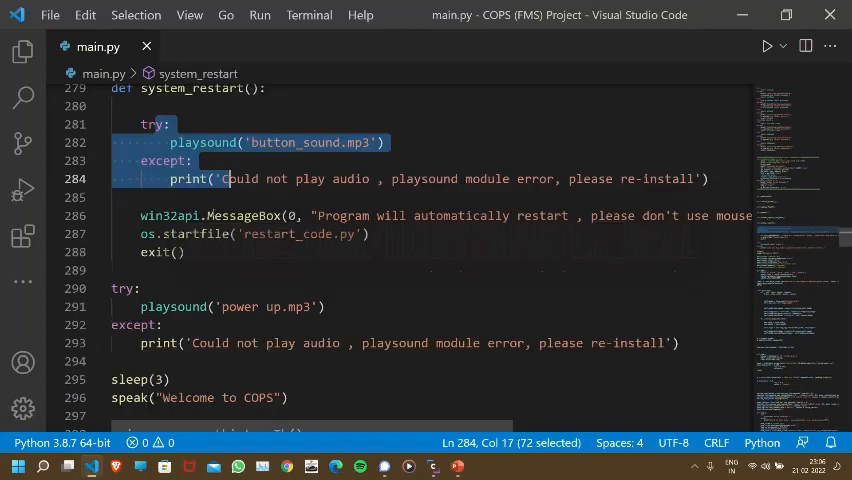
click(155, 215)
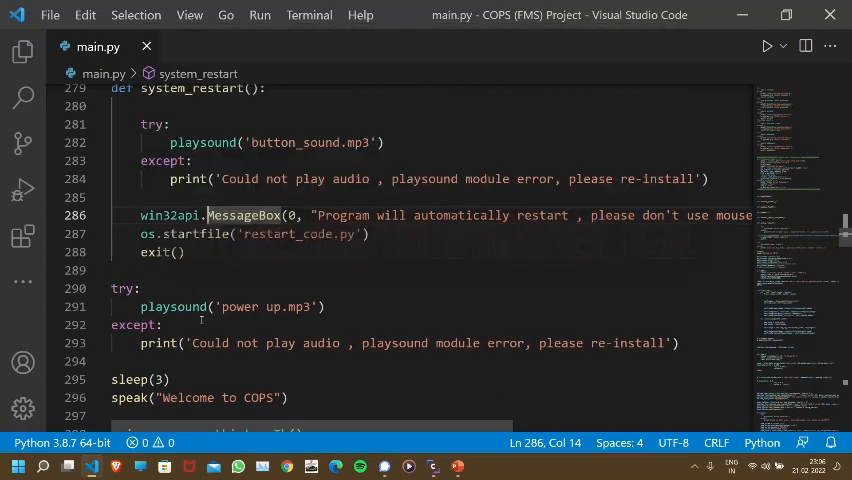
scroll(up, 3)
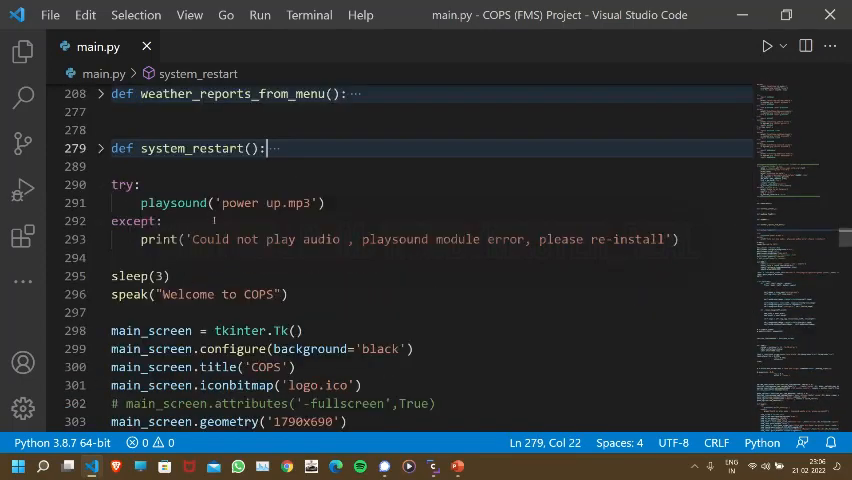
scroll(down, 3)
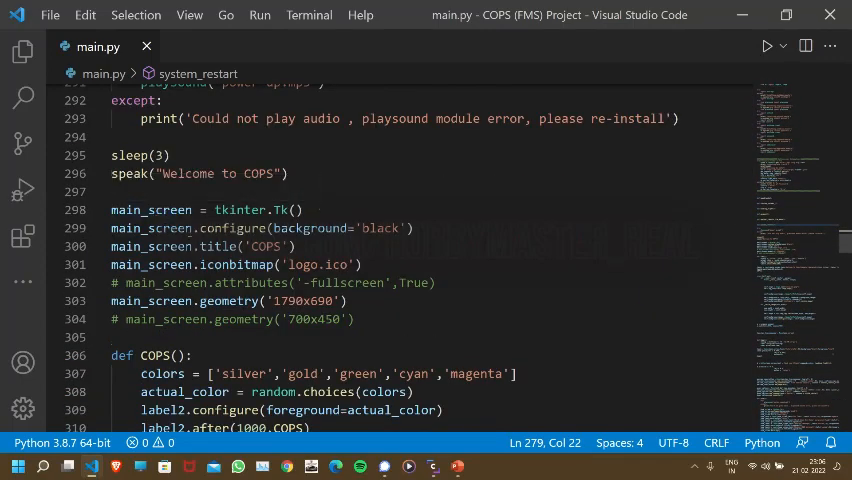
drag(168, 155, 168, 173)
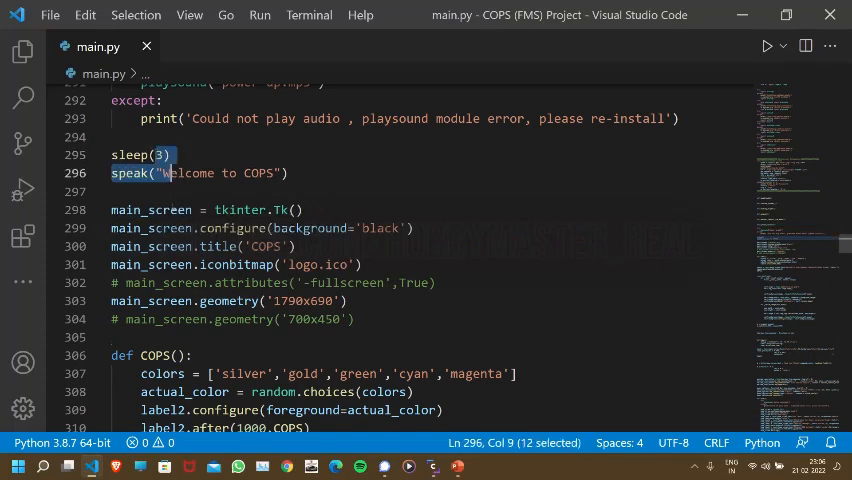
scroll(down, 3)
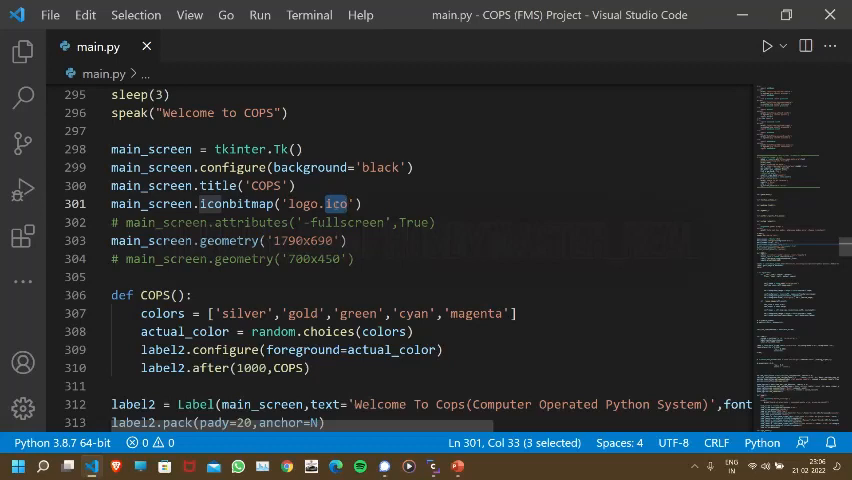
scroll(down, 3)
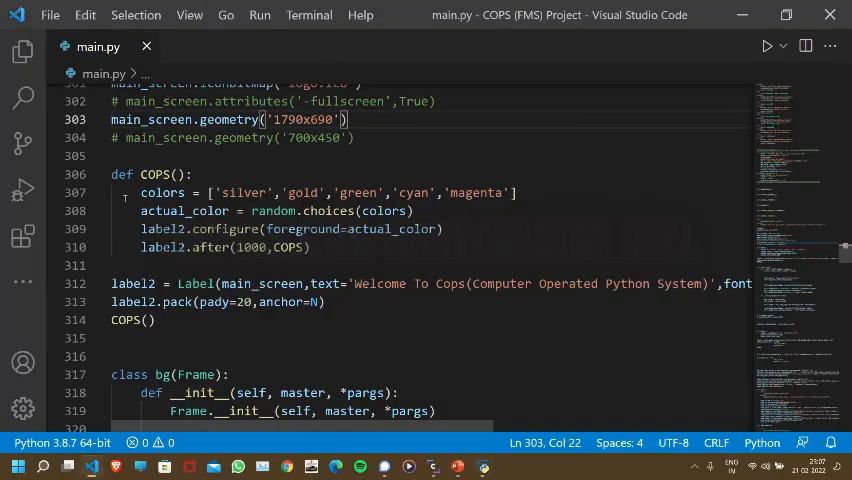
double_click(162, 192)
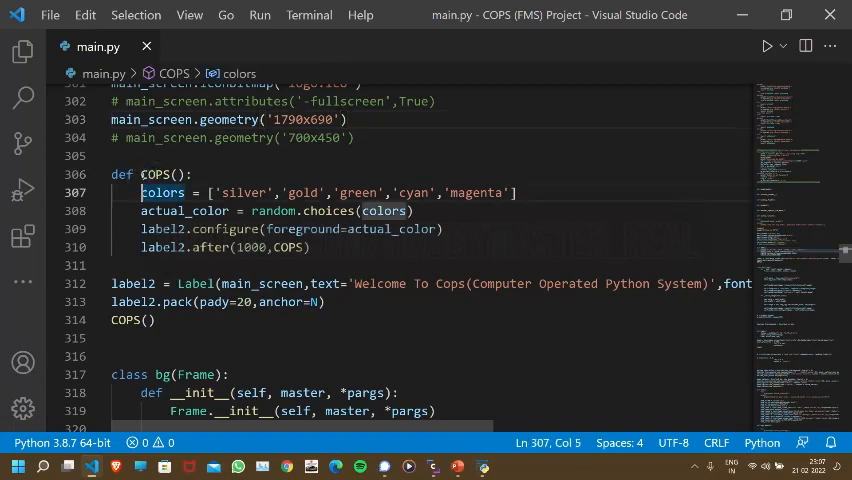
double_click(157, 174)
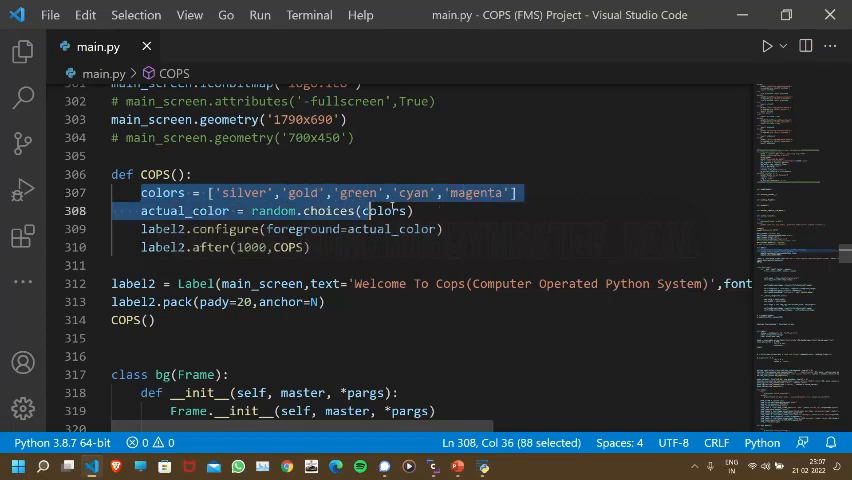
click(167, 210)
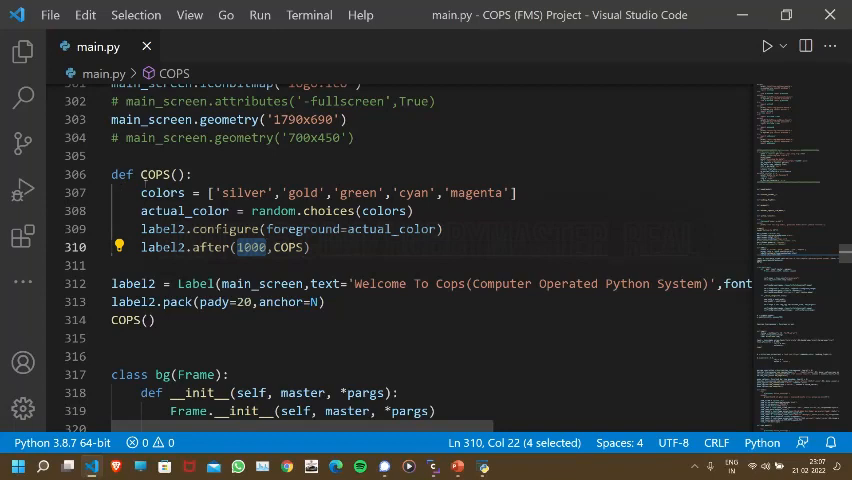
double_click(188, 284)
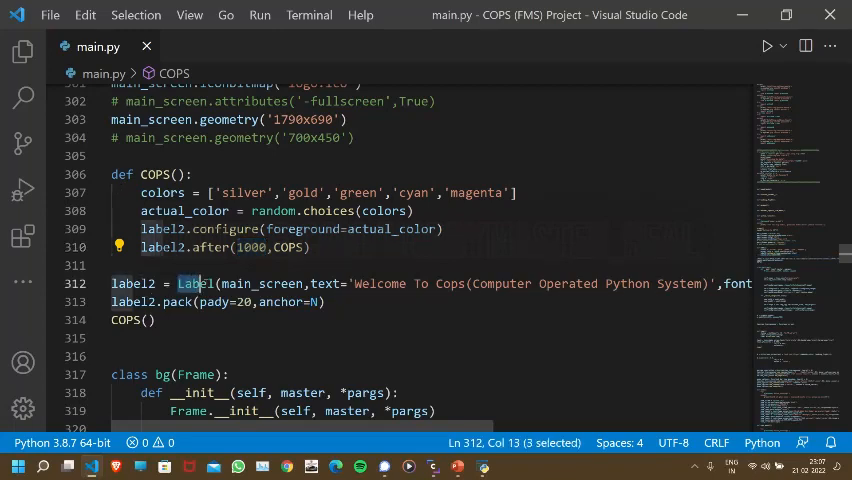
double_click(263, 283)
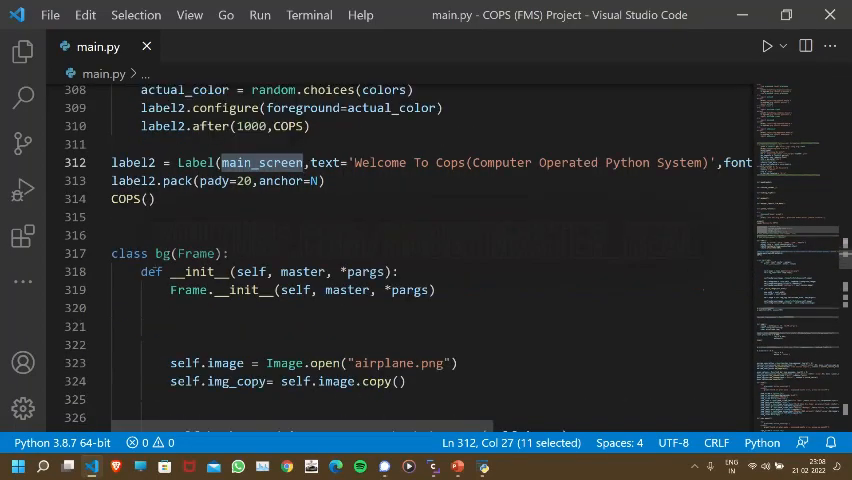
scroll(up, 3)
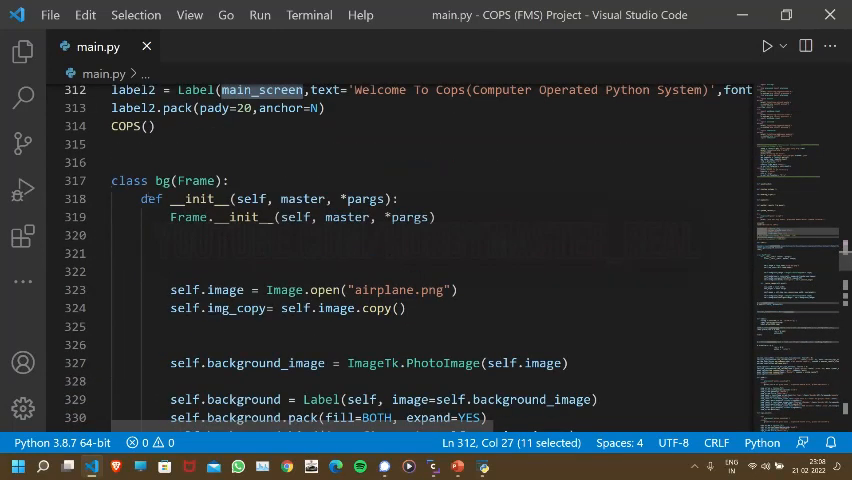
scroll(down, 3)
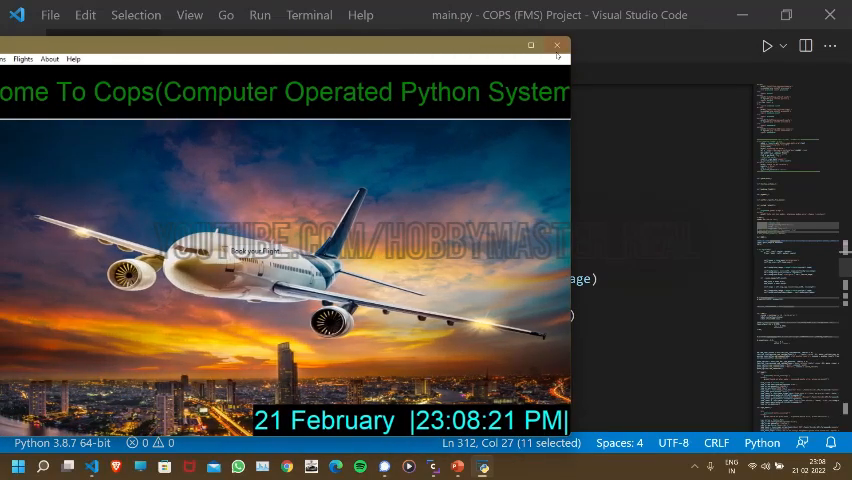
click(556, 46)
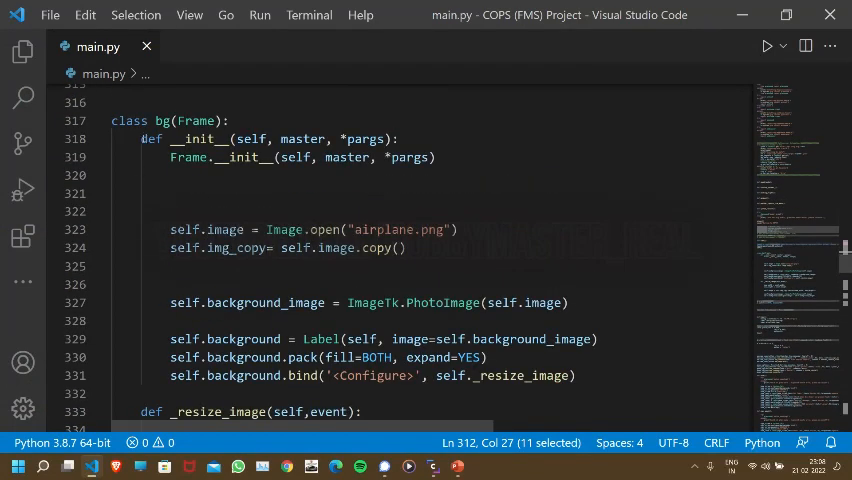
double_click(152, 139)
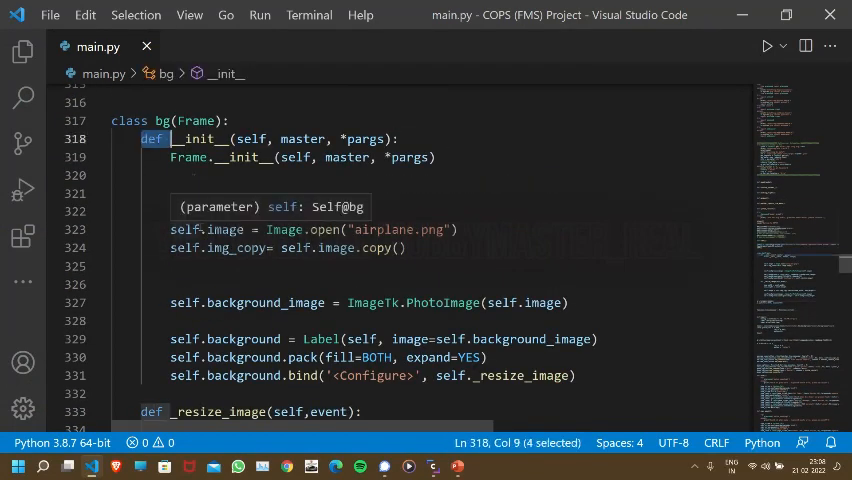
scroll(down, 3)
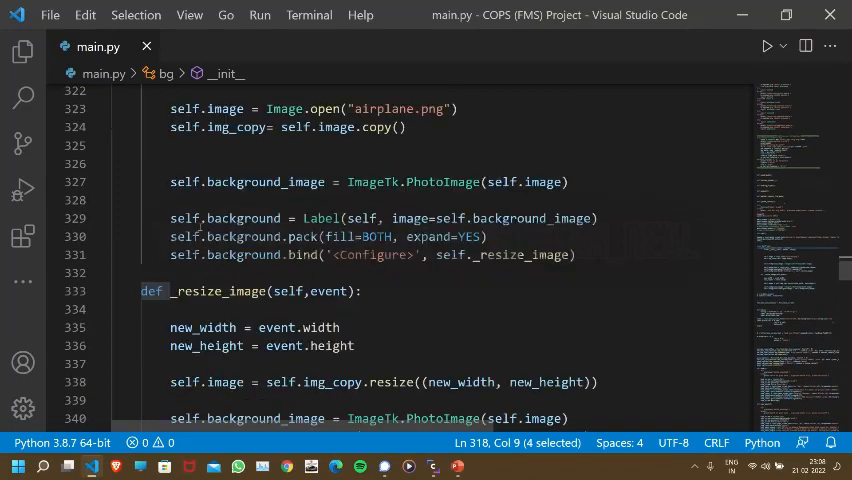
scroll(down, 3)
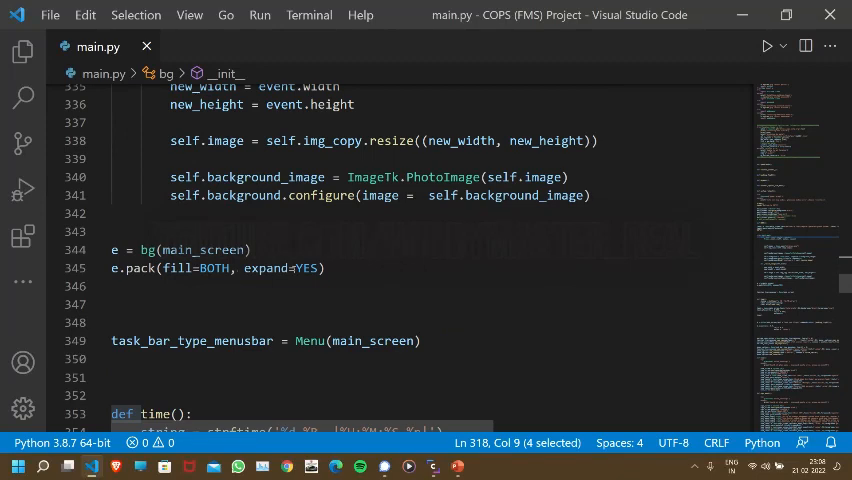
mouse_move(305, 268)
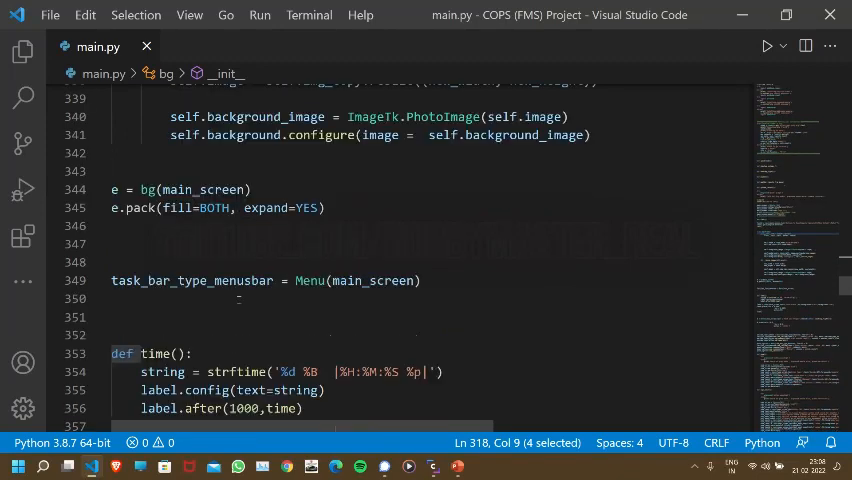
scroll(down, 3)
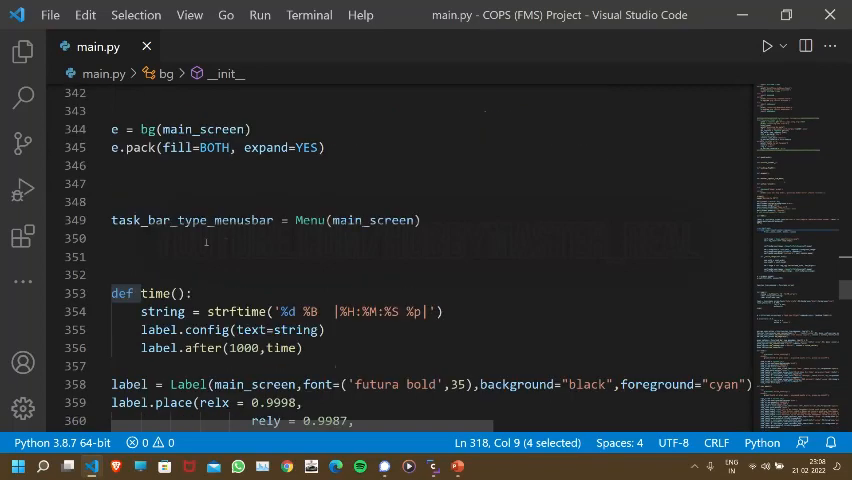
scroll(down, 3)
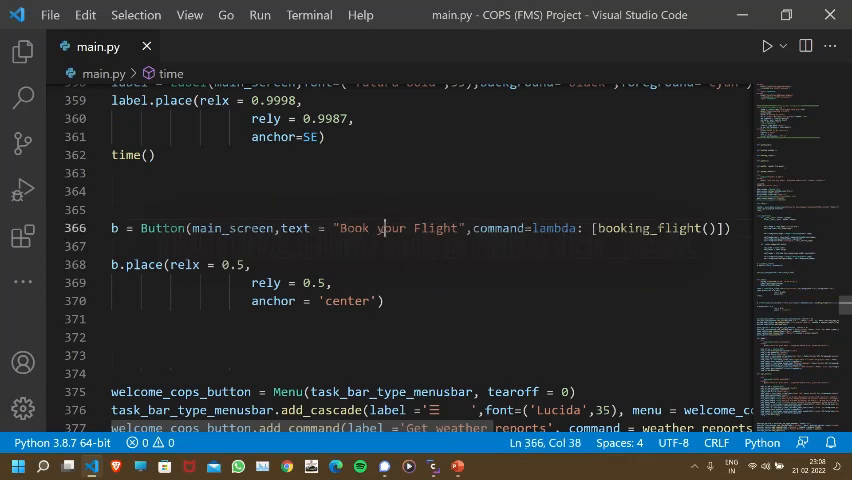
Highlight 'your' in the Book your Flight button, scroll the menu code, and rerun main.py
double_click(391, 228)
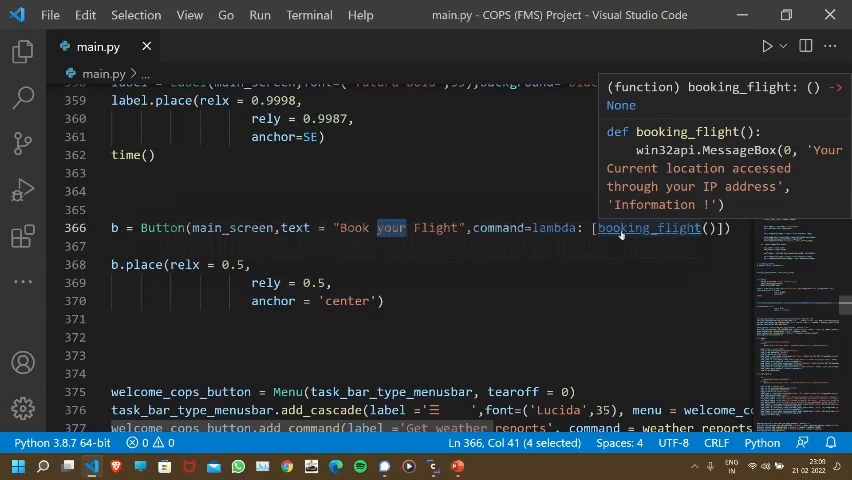
scroll(down, 3)
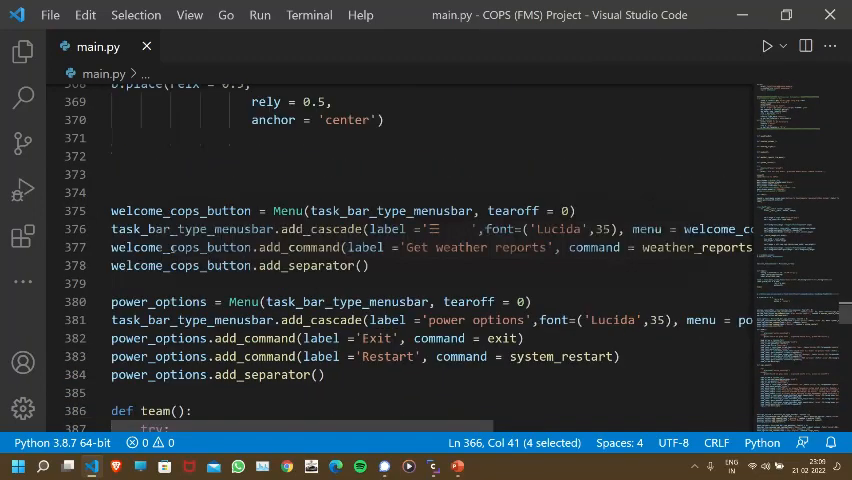
scroll(down, 3)
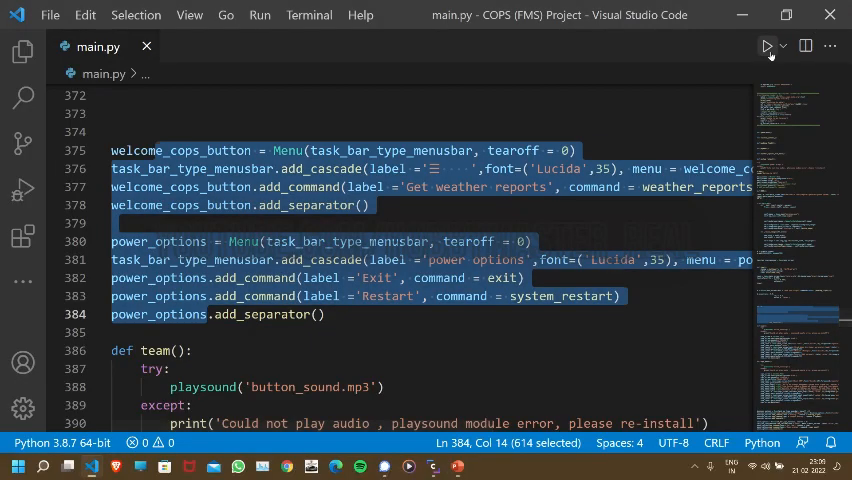
click(768, 46)
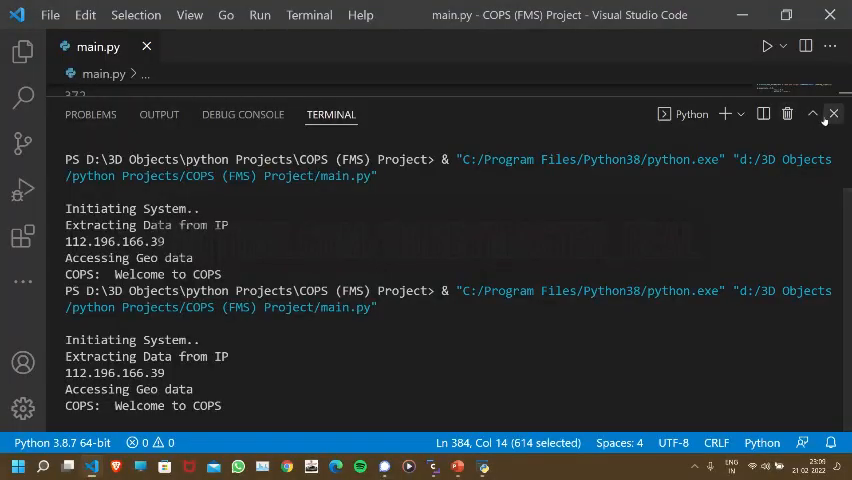
Close the COPS run-output terminal and scroll past the team, Flights, About and Help menus to main_screen.mainloop
click(833, 114)
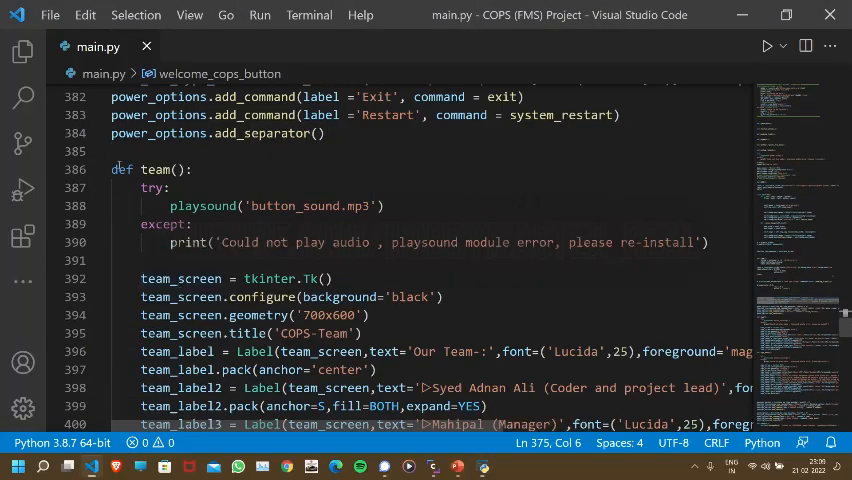
scroll(down, 3)
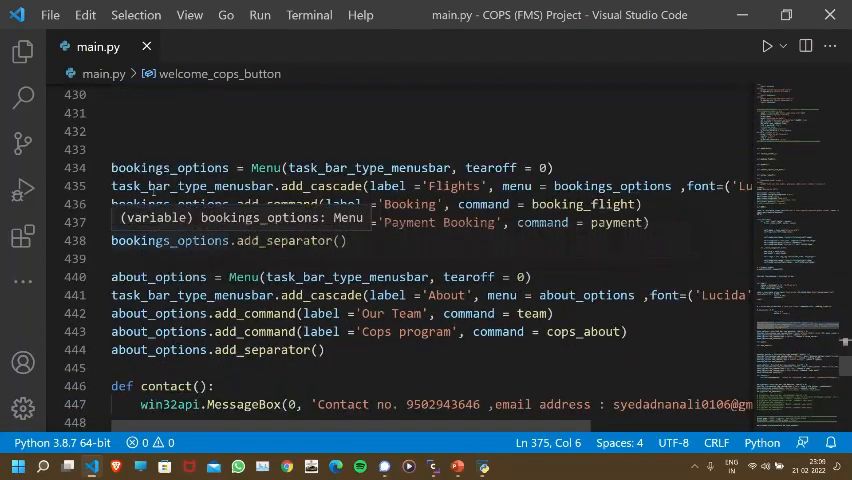
scroll(down, 3)
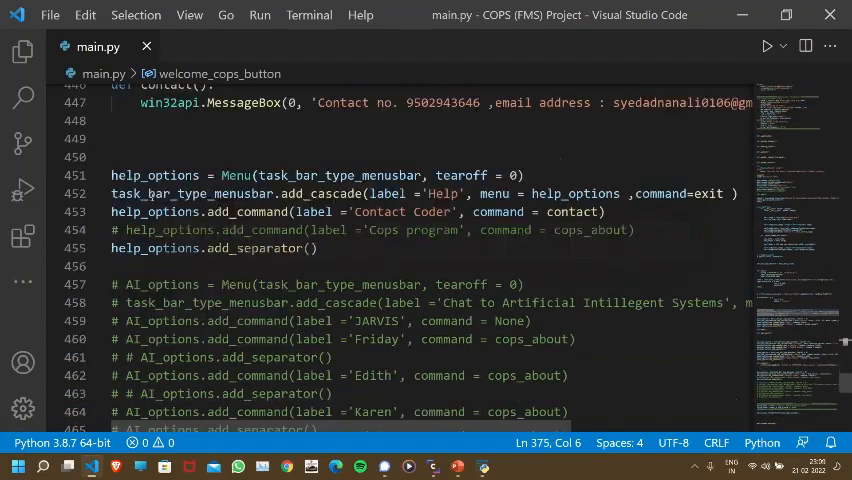
scroll(down, 3)
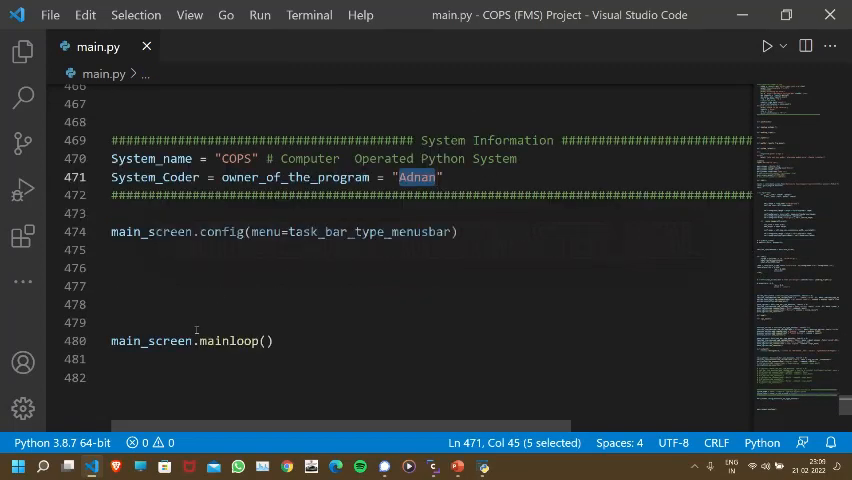
click(267, 341)
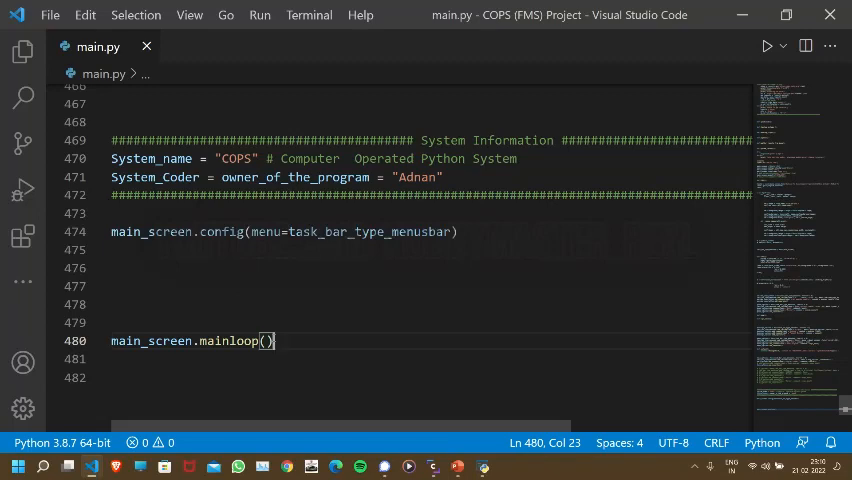
double_click(230, 341)
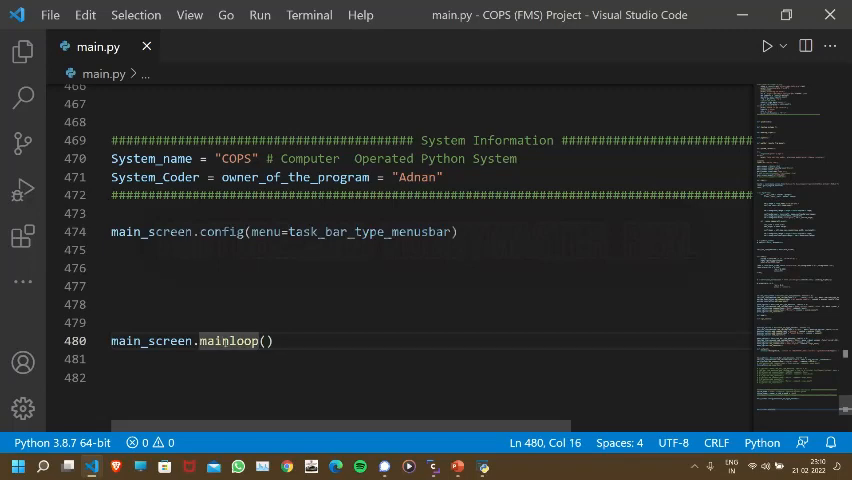
click(112, 286)
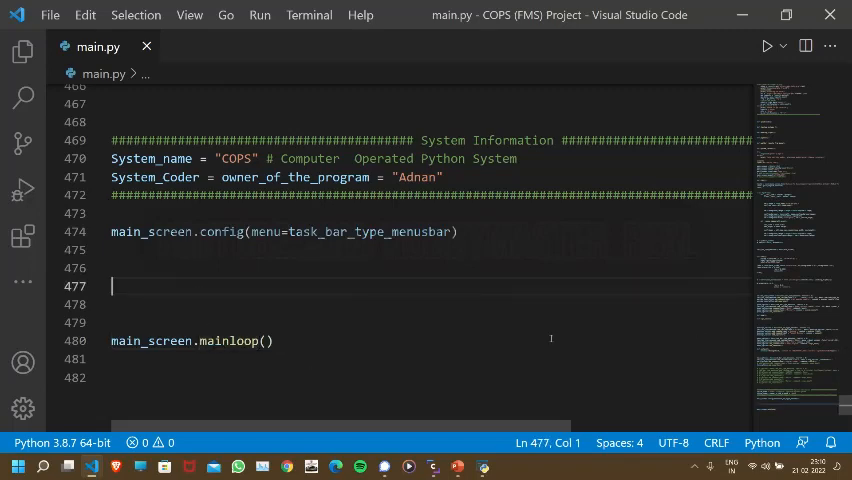